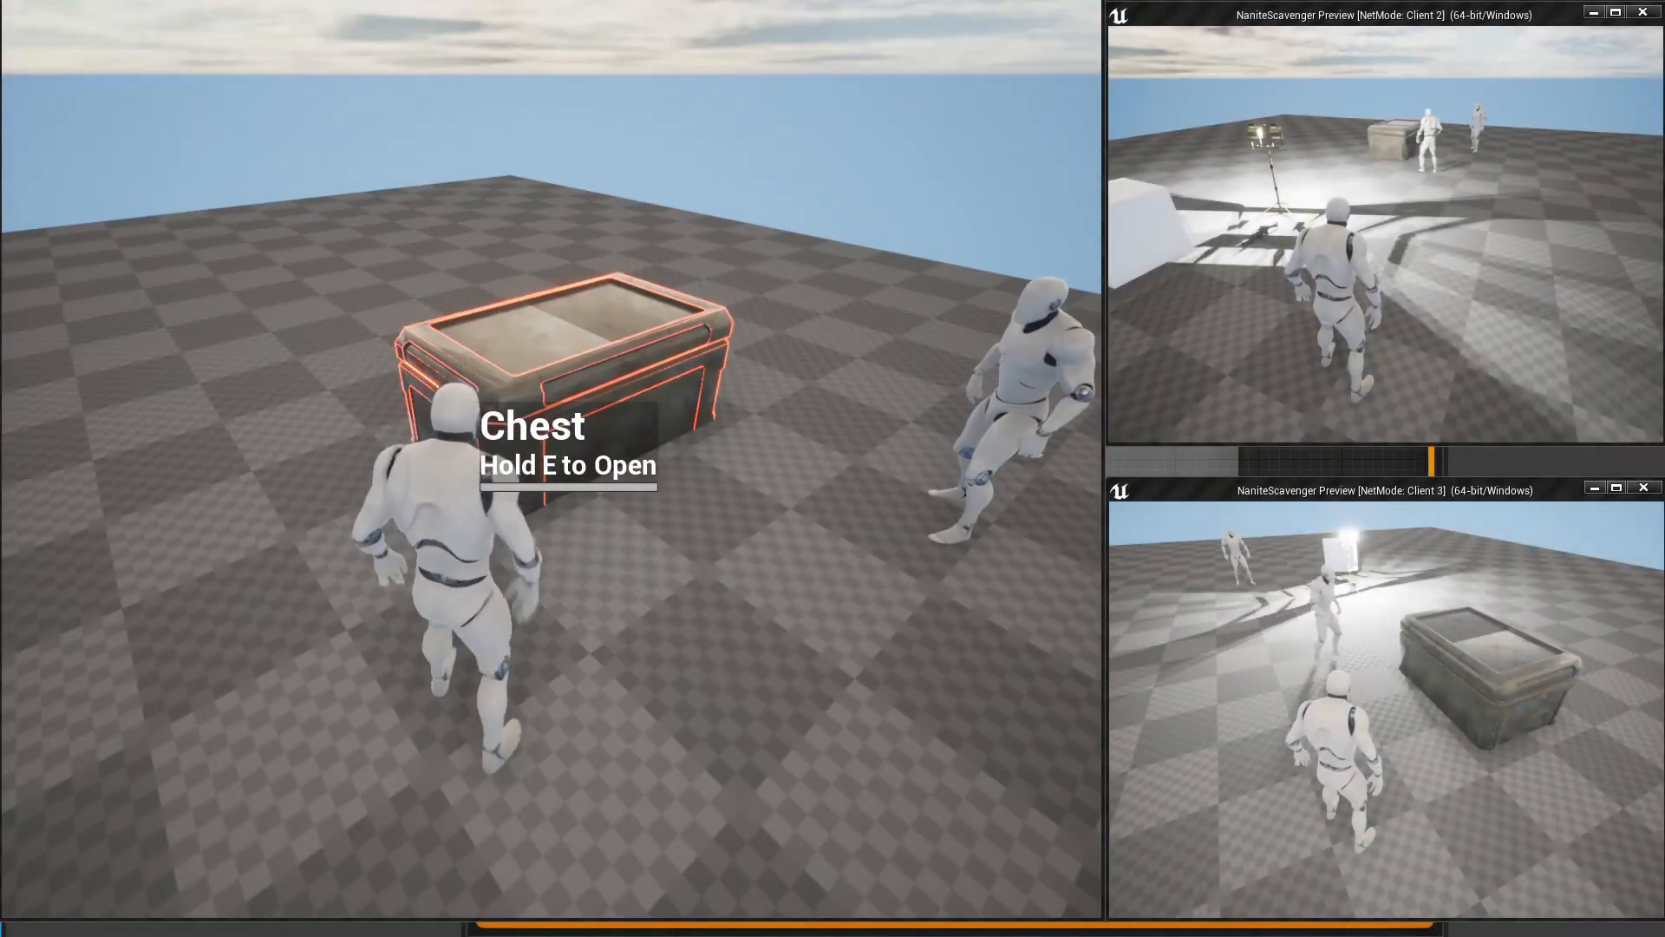
# Interact with the work light and burst open the chest, then switch to the rifle-HUD preview session.
pyautogui.press('e')
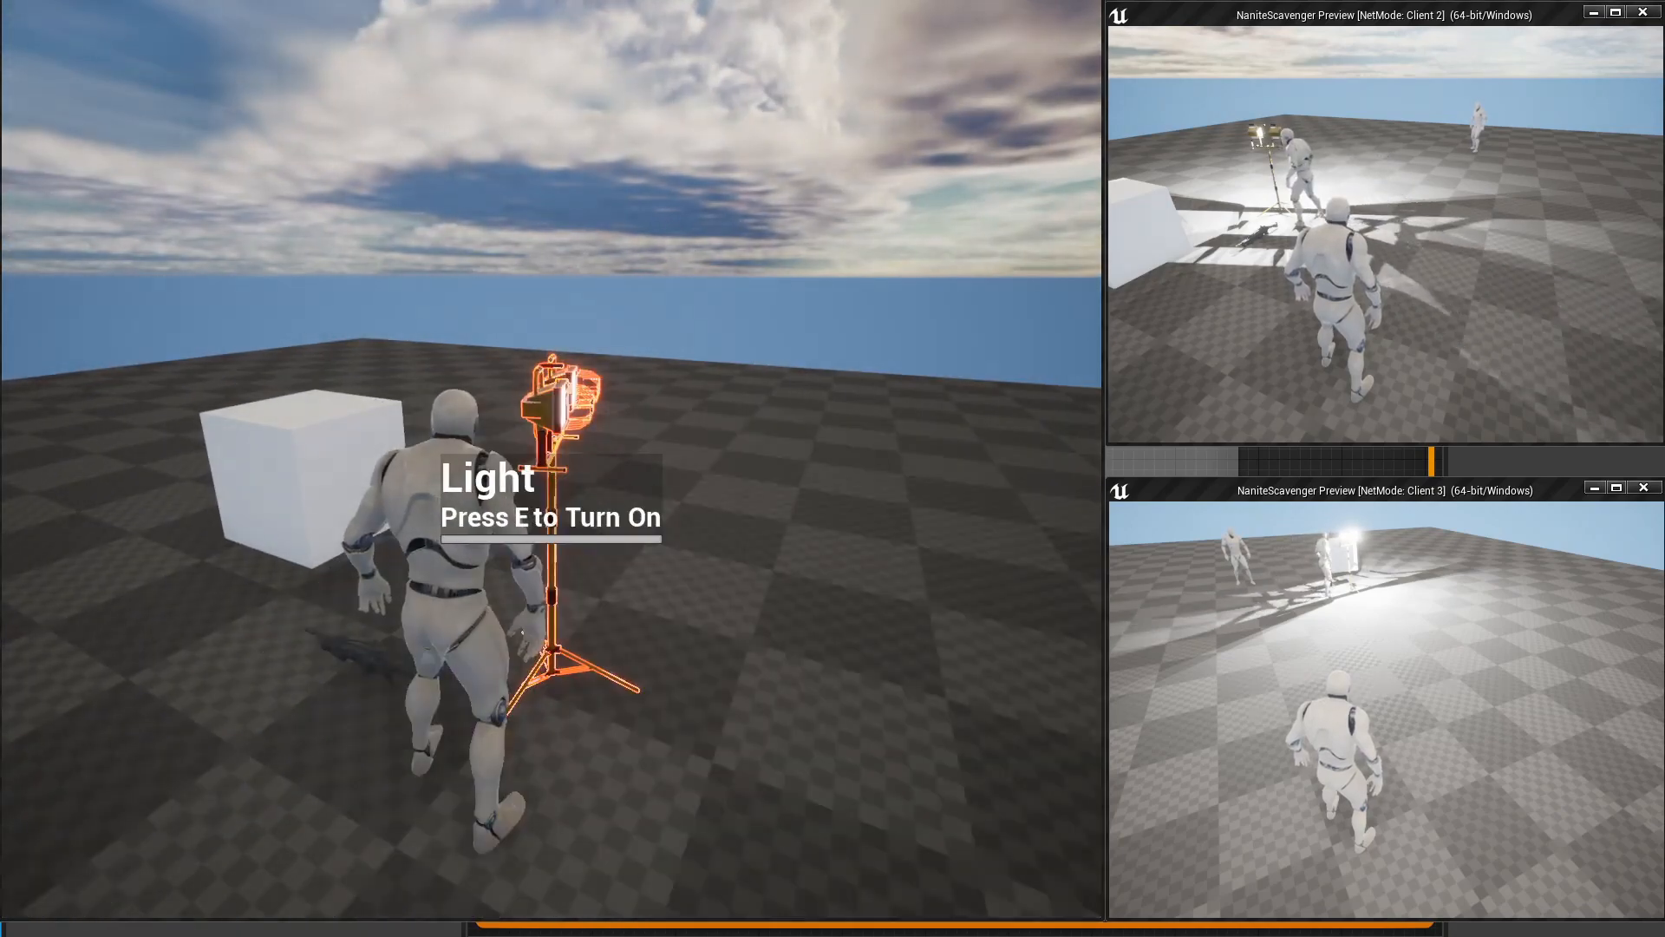
pyautogui.press('e')
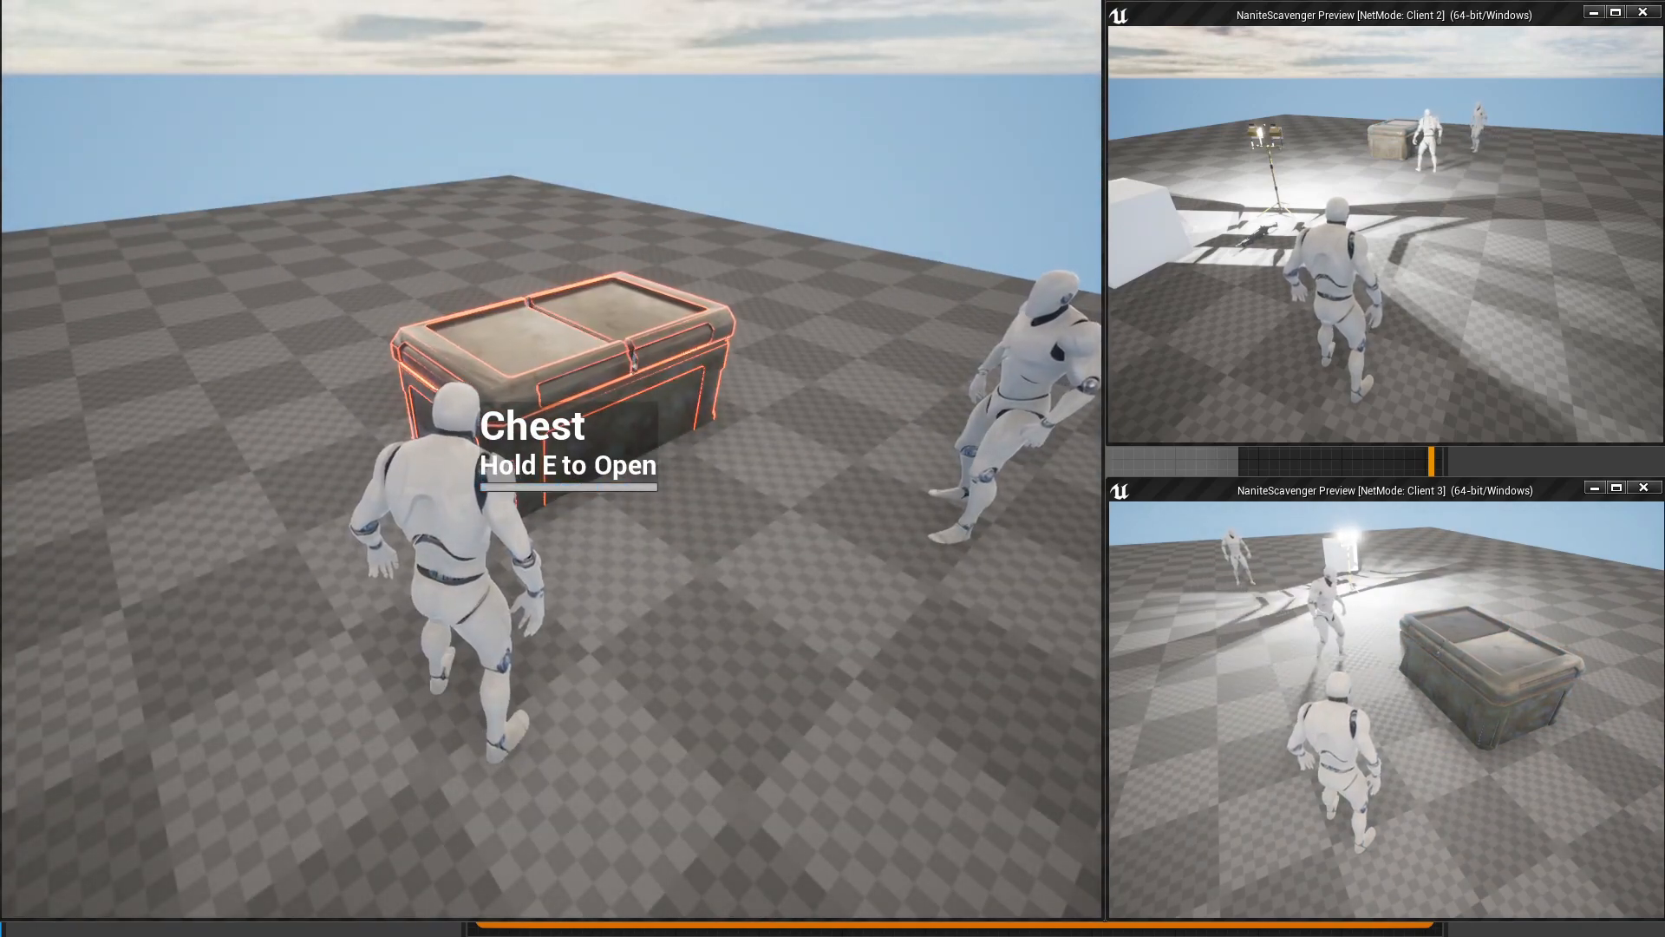
pyautogui.press('e')
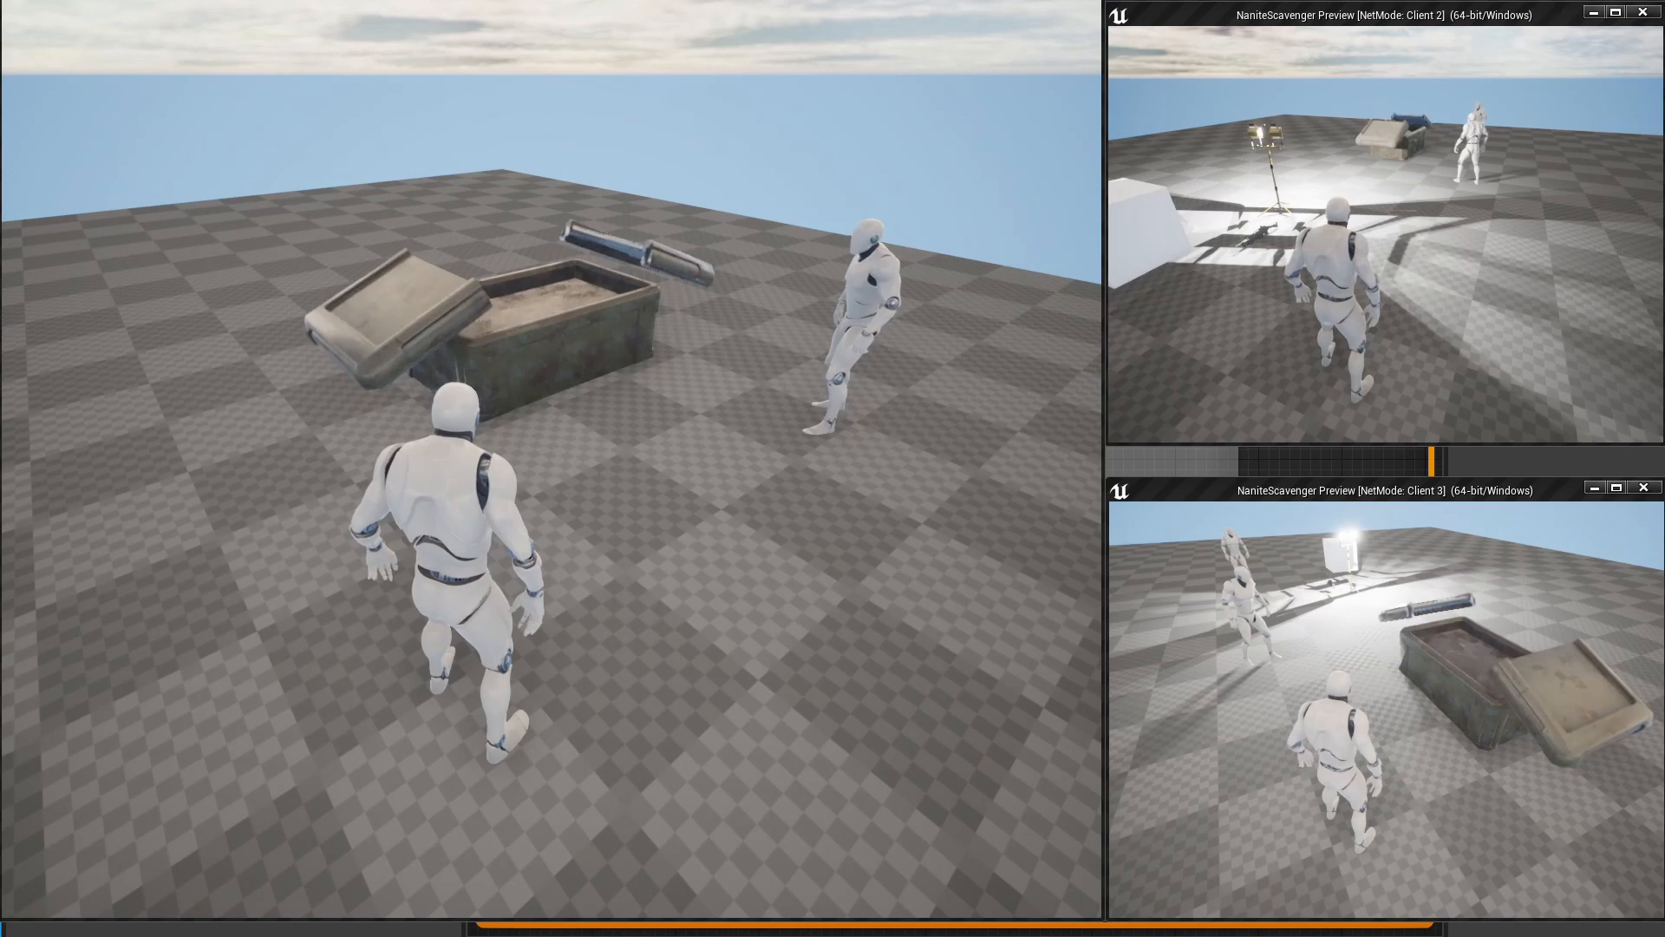
pyautogui.press('alt+tab')
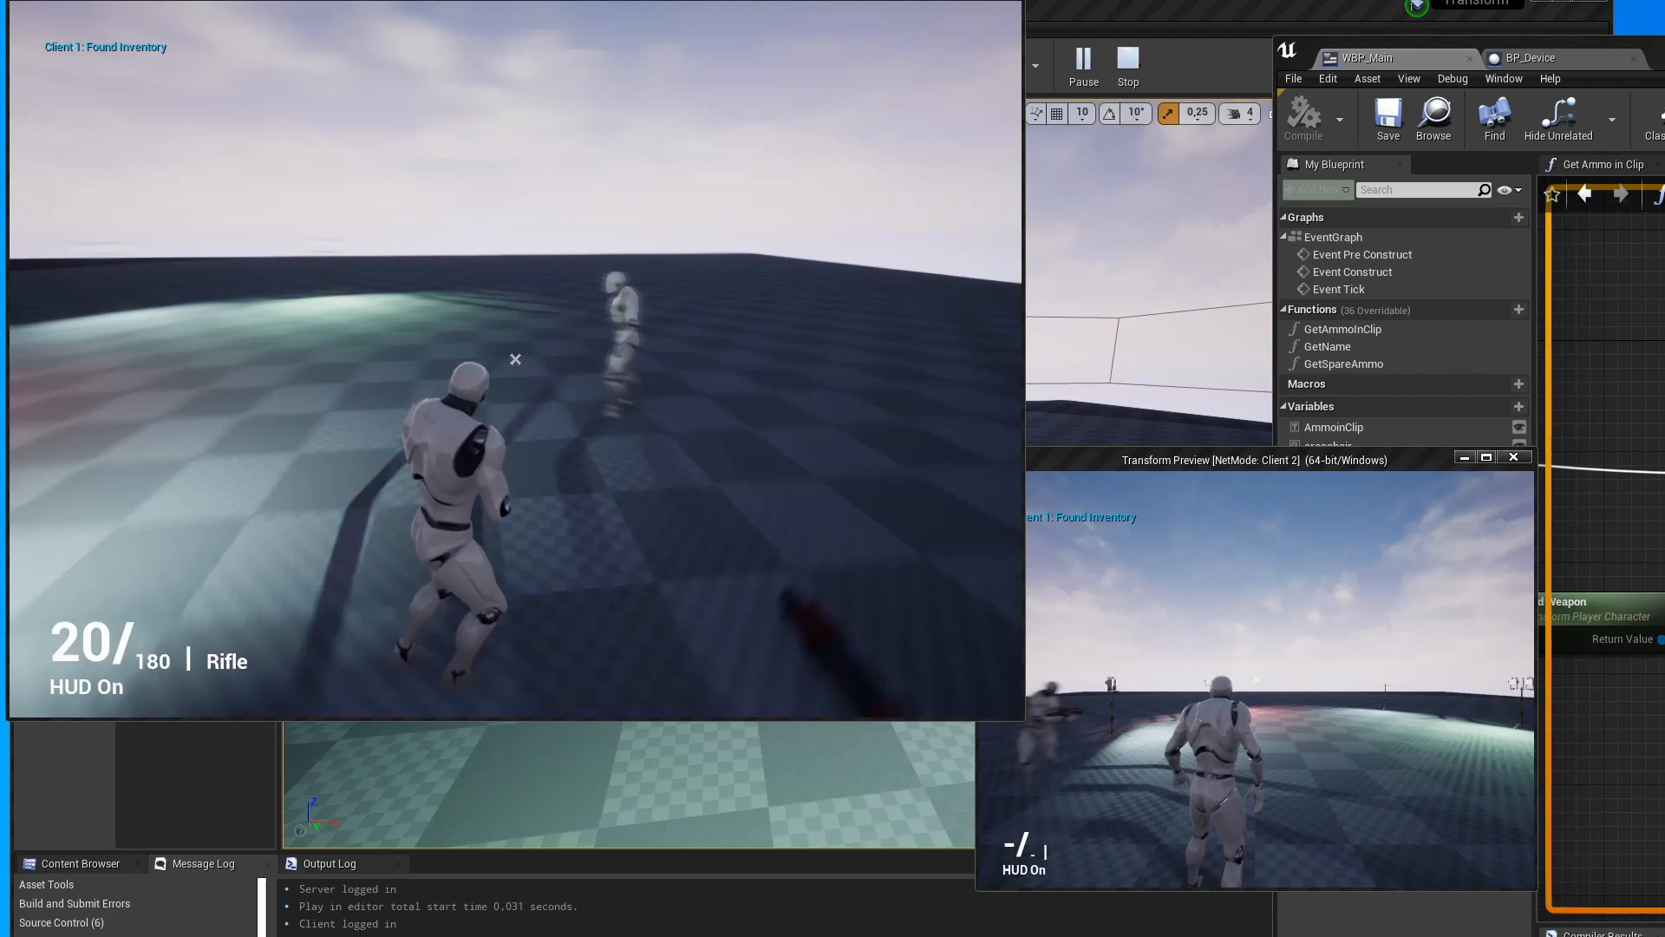
pyautogui.click(516, 371)
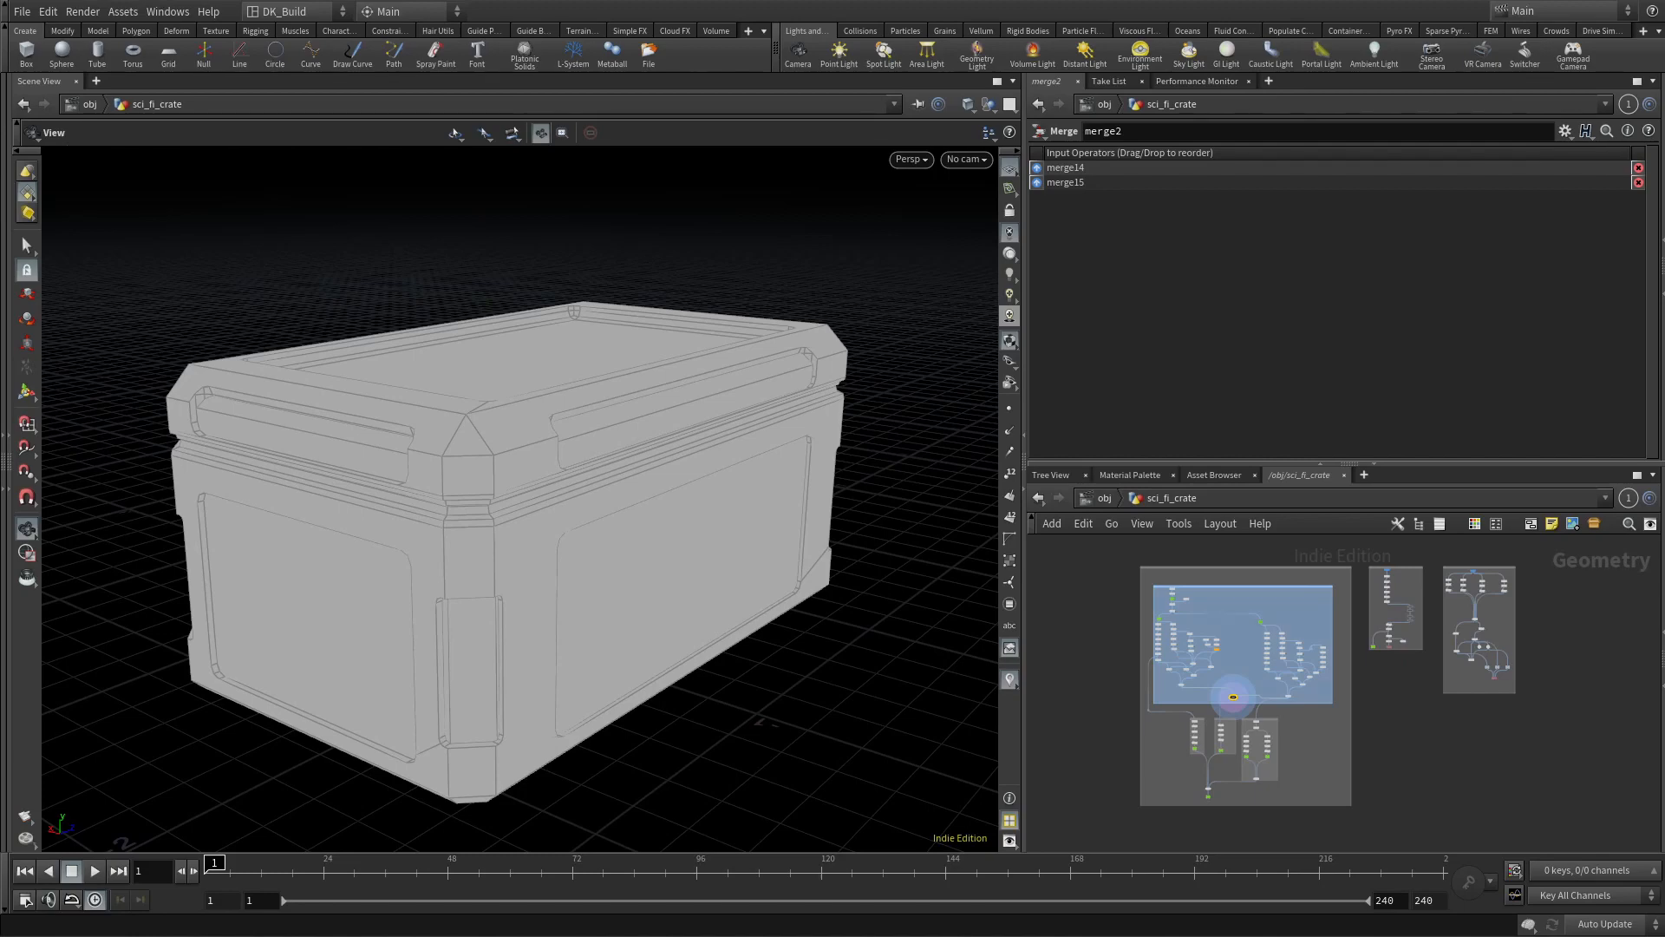
pyautogui.moveTo(777, 503)
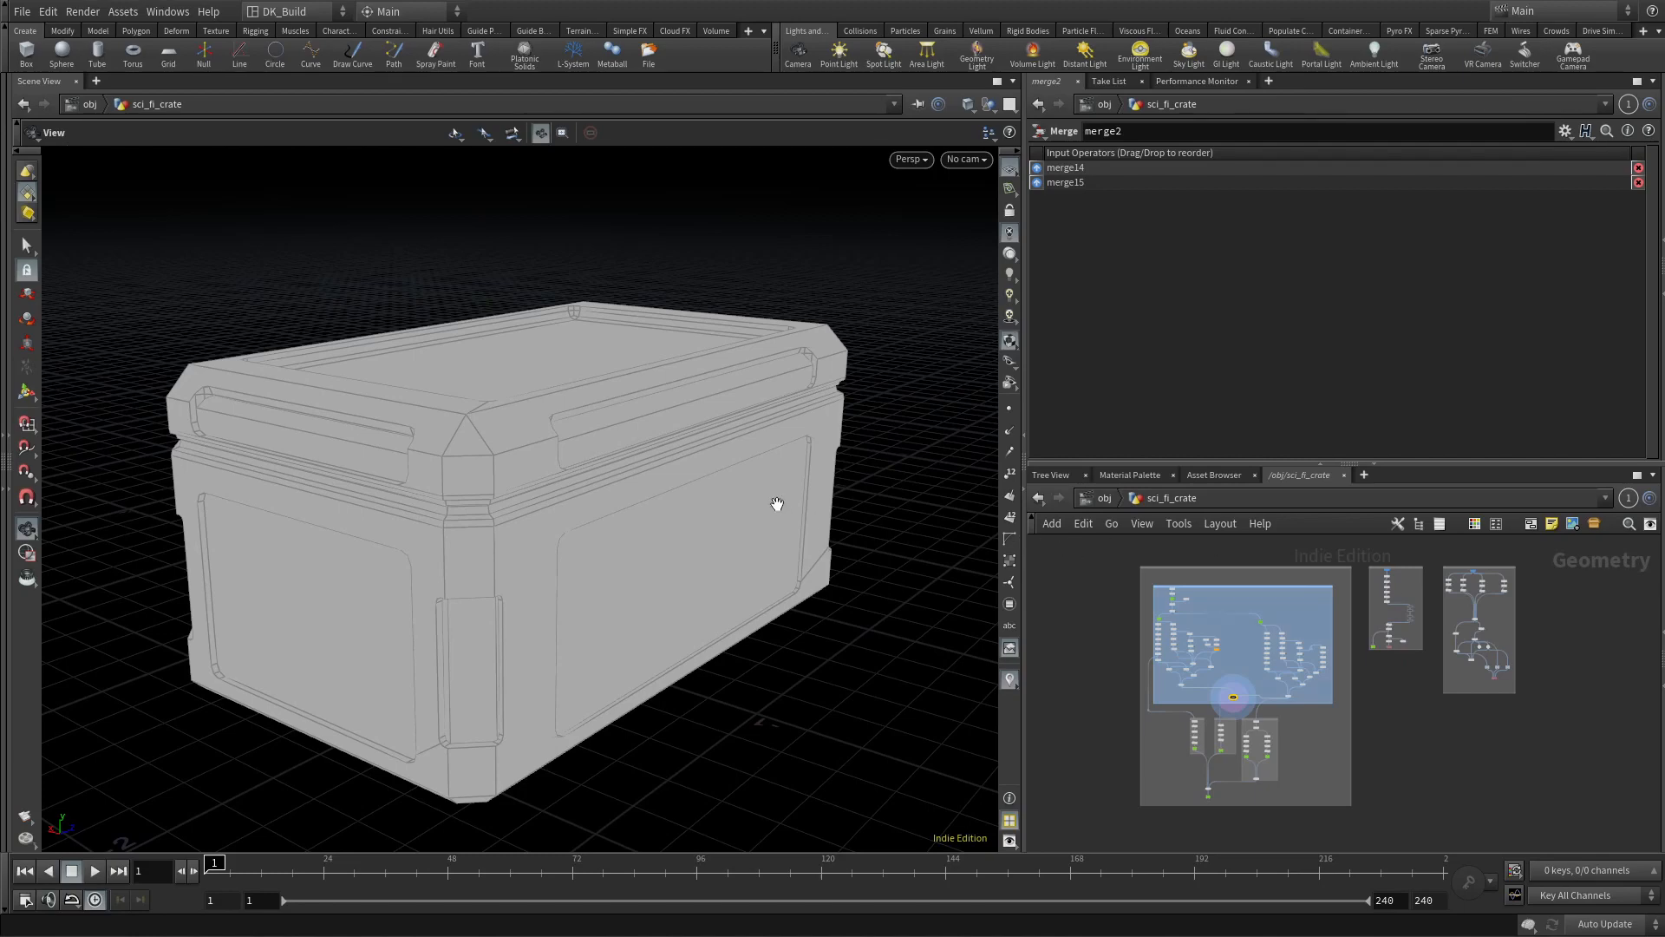
pyautogui.moveTo(775, 505); pyautogui.dragTo(652, 510)
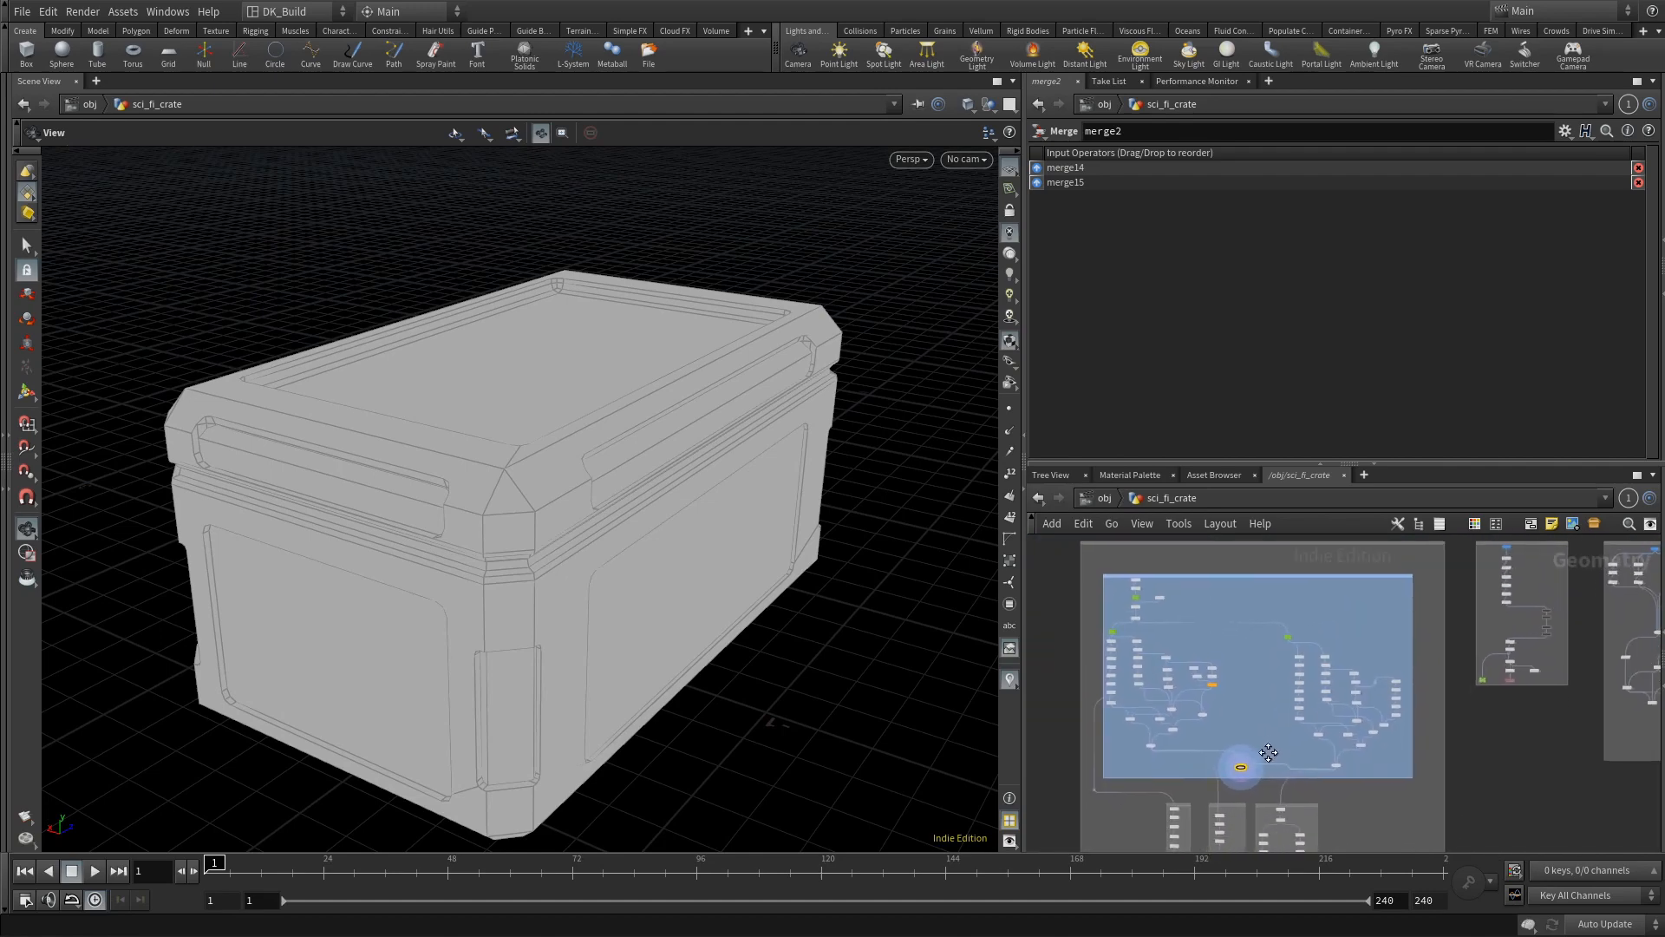
pyautogui.moveTo(1306, 765)
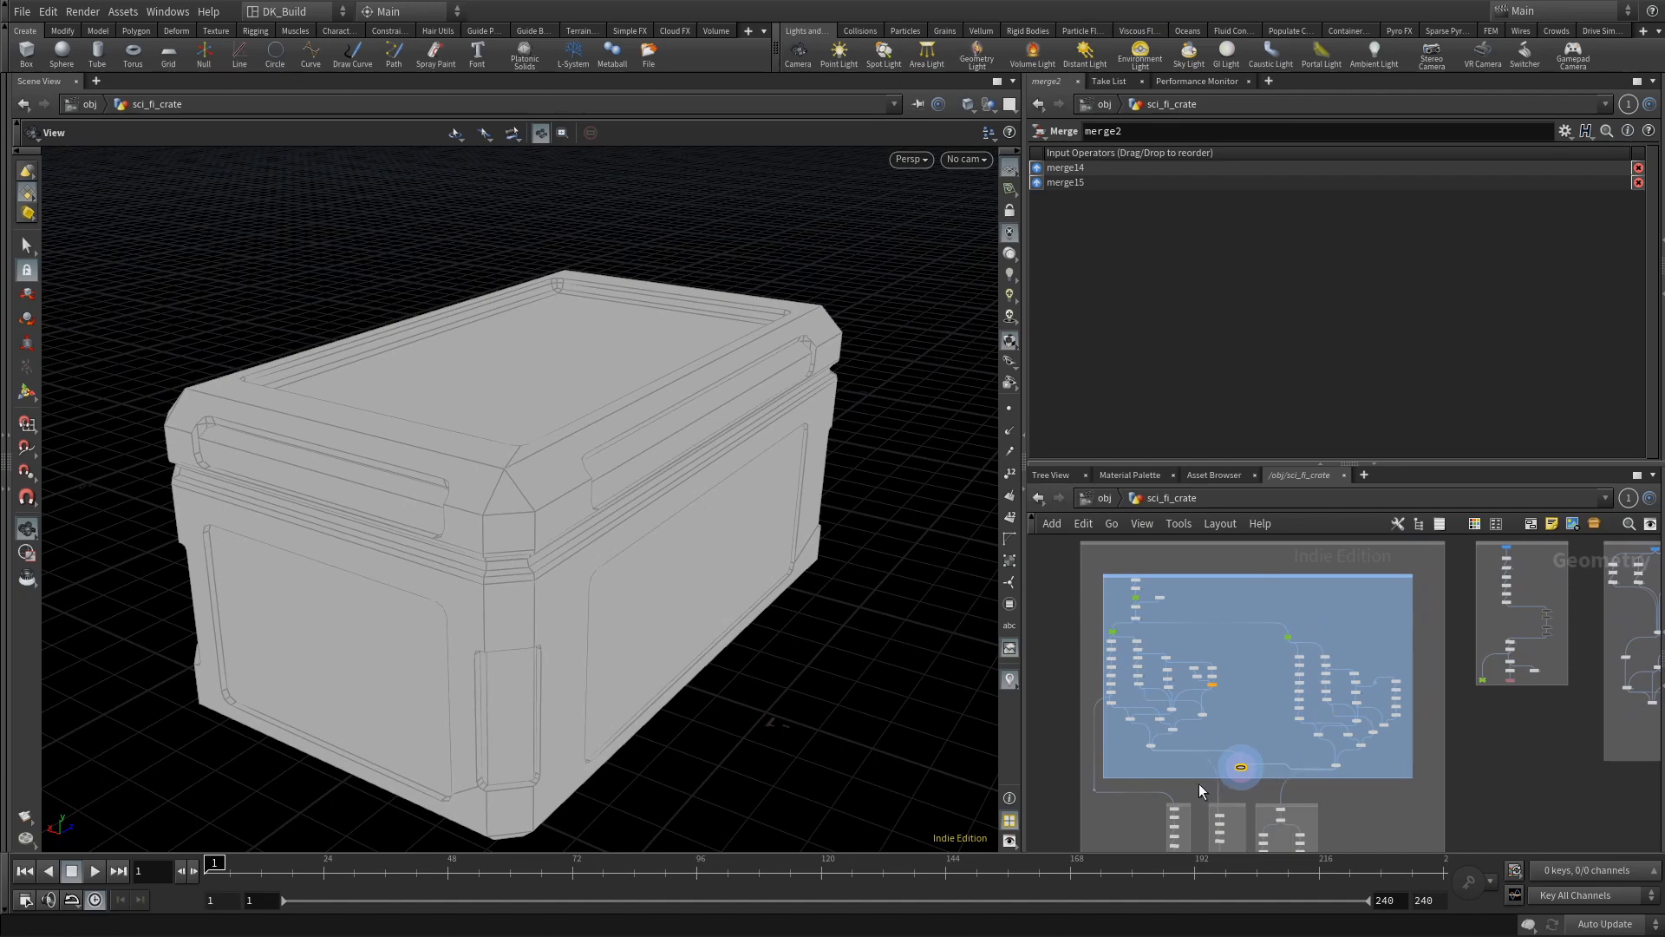
pyautogui.moveTo(1200, 791)
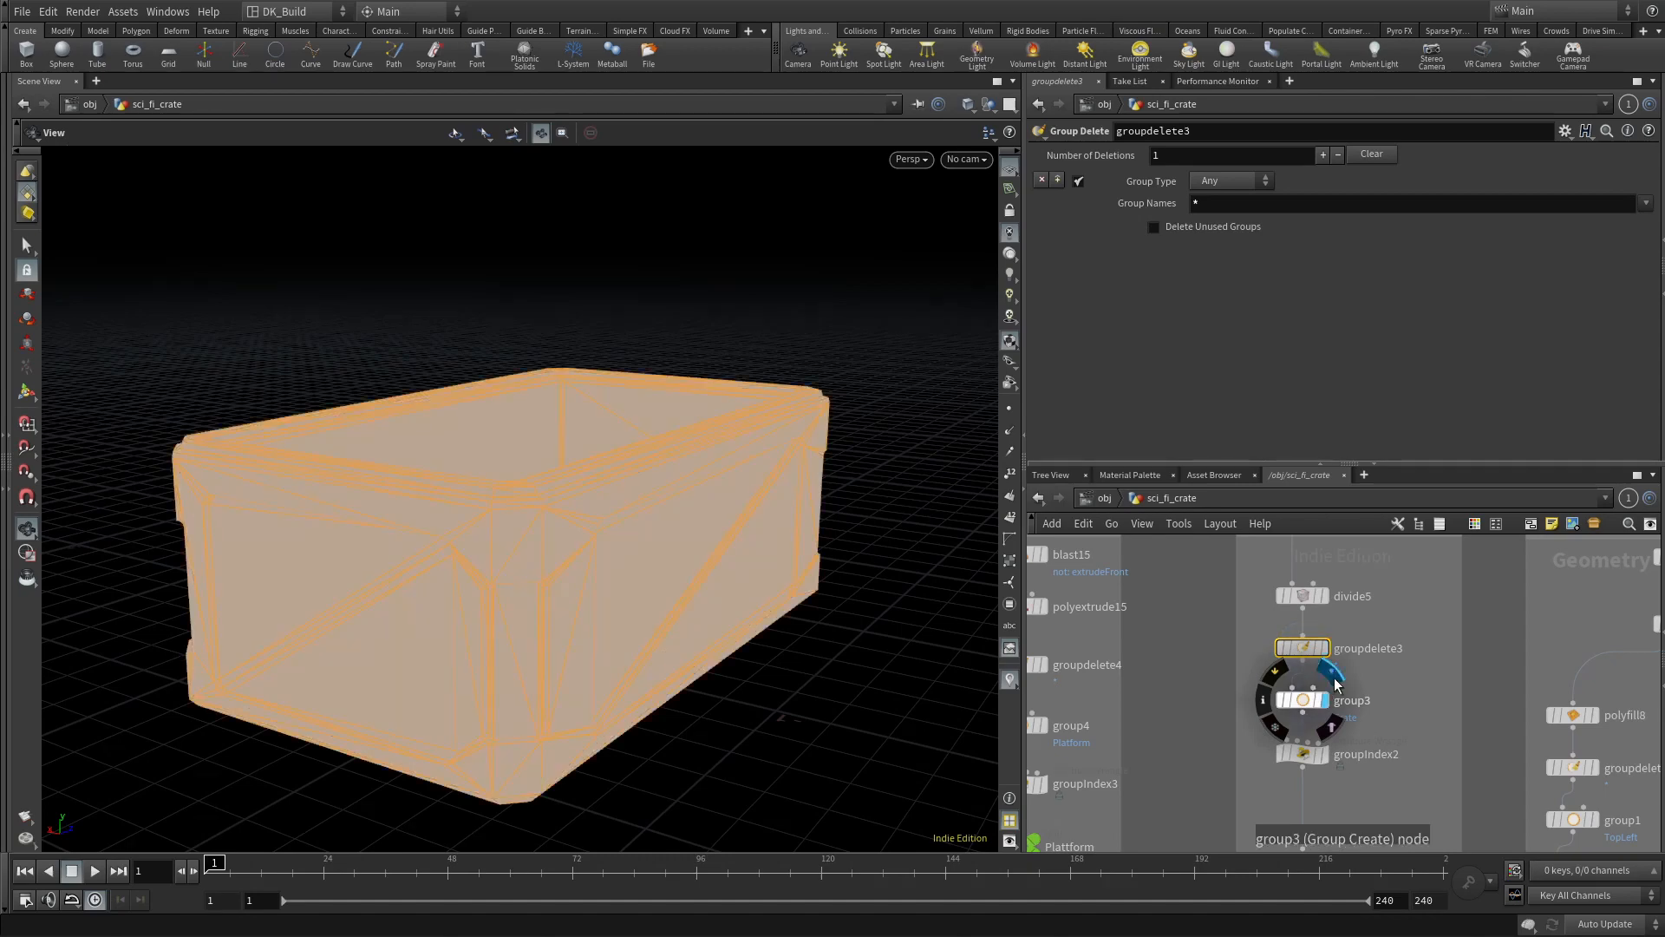
# Display polyextrude18, the hollow tray extruded inward with Distance -0.6.
pyautogui.click(1301, 755)
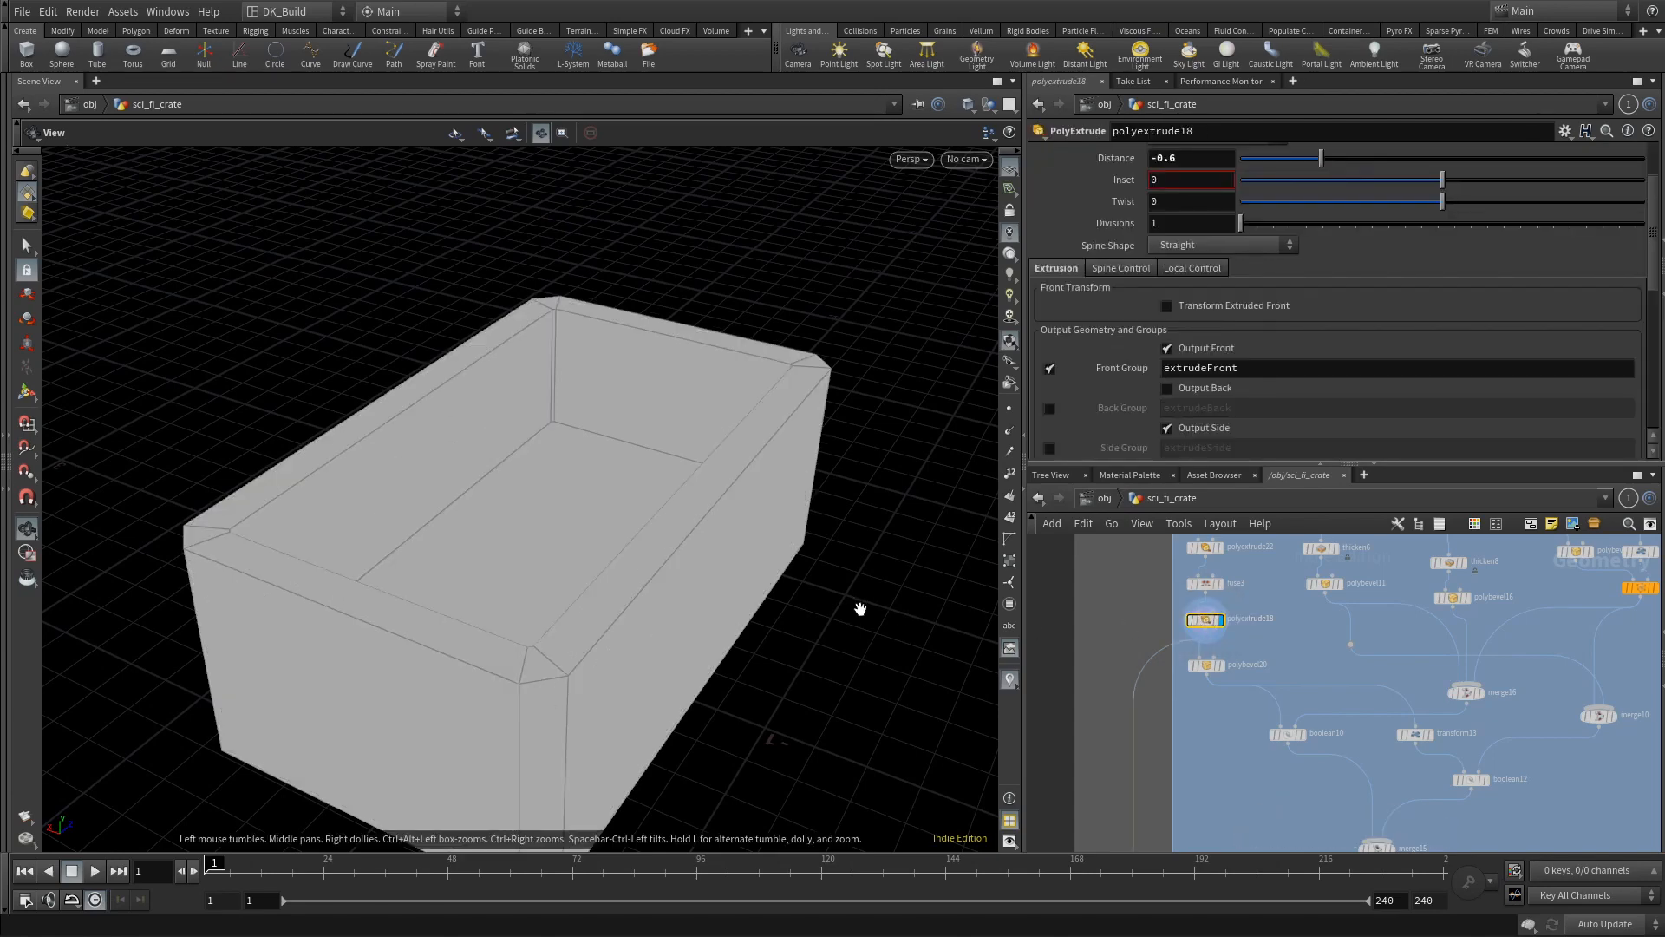
# Display polyextrude15, the thin flat plate extruded with Distance 0.03.
pyautogui.click(26, 392)
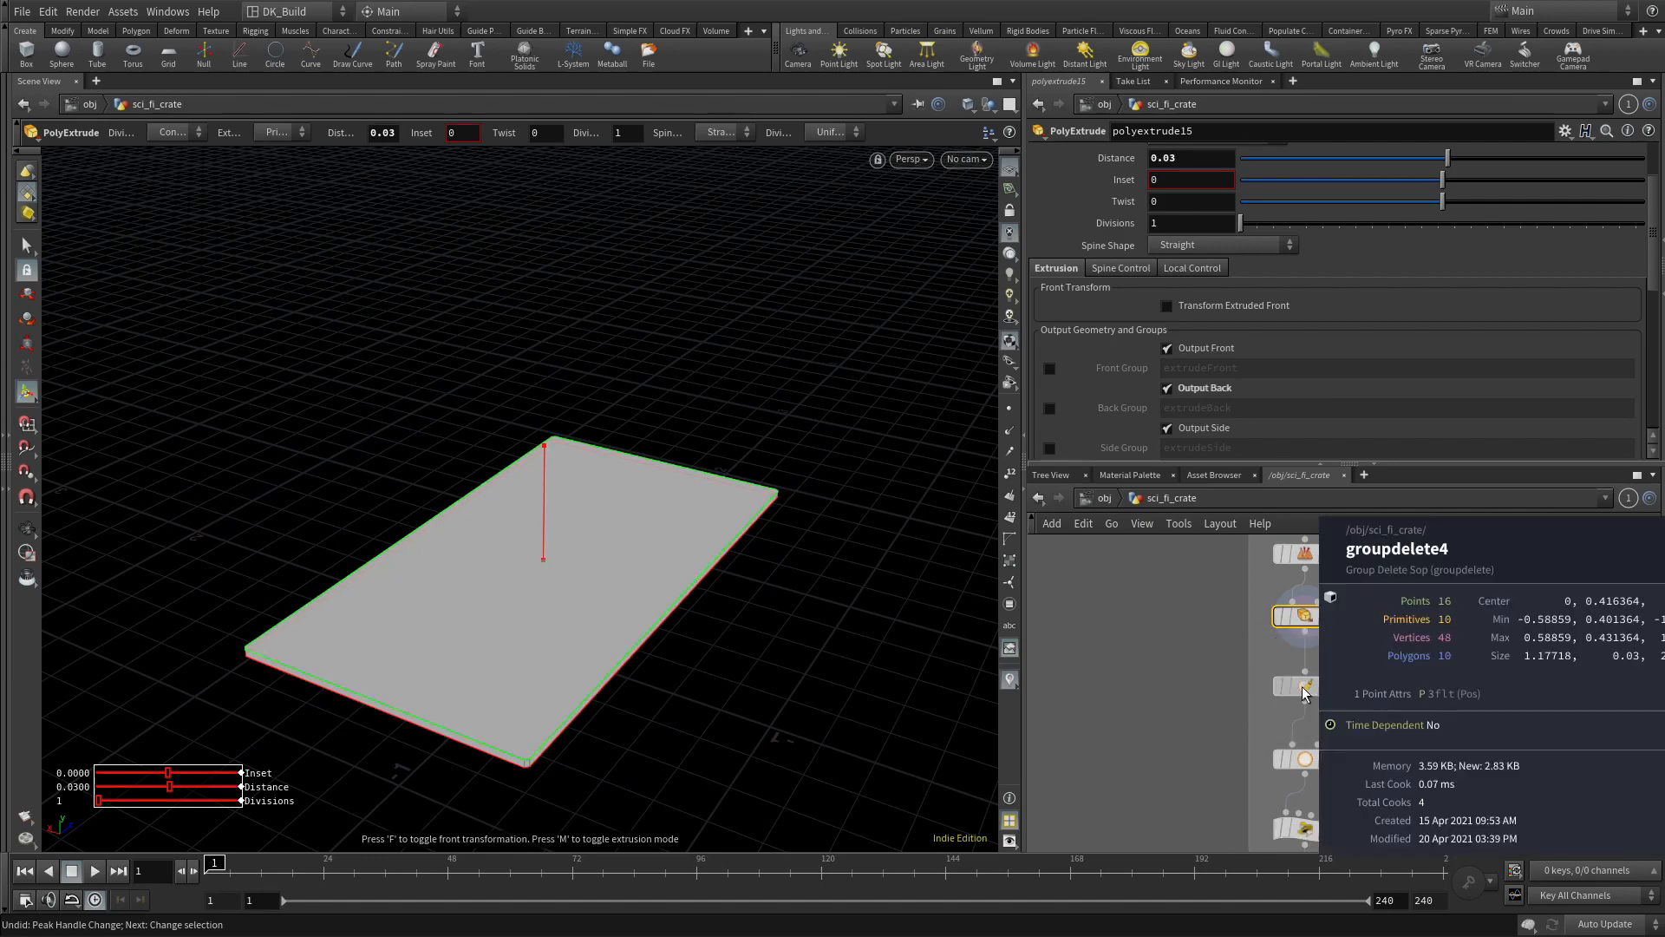
pyautogui.click(1297, 620)
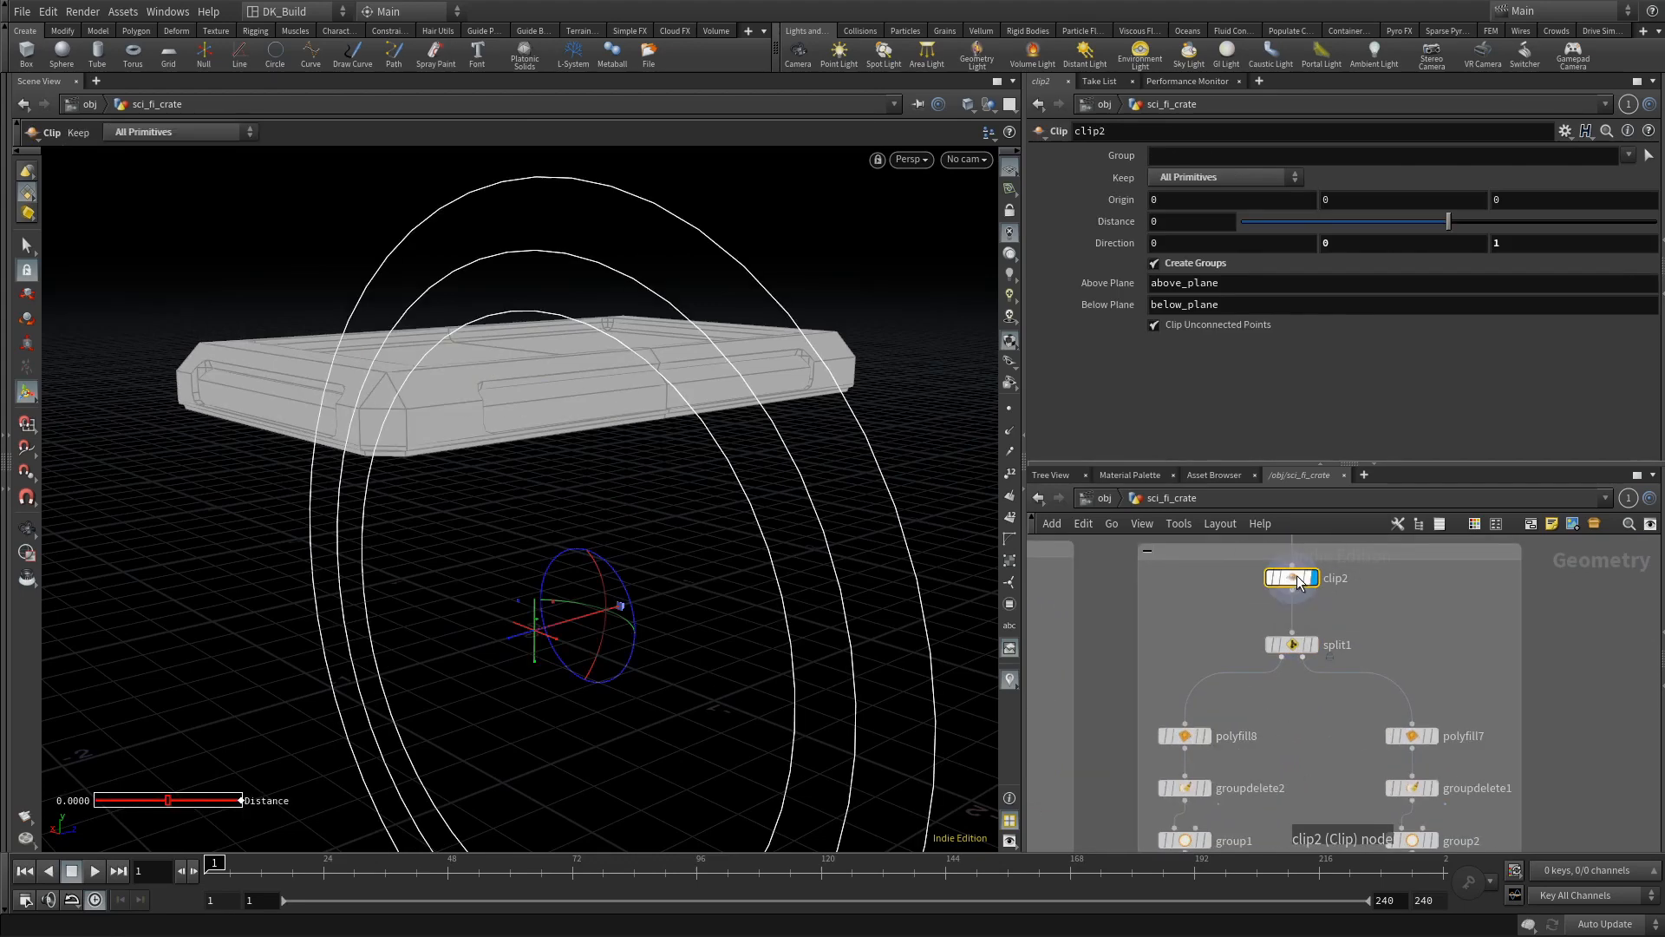
pyautogui.moveTo(1305, 366)
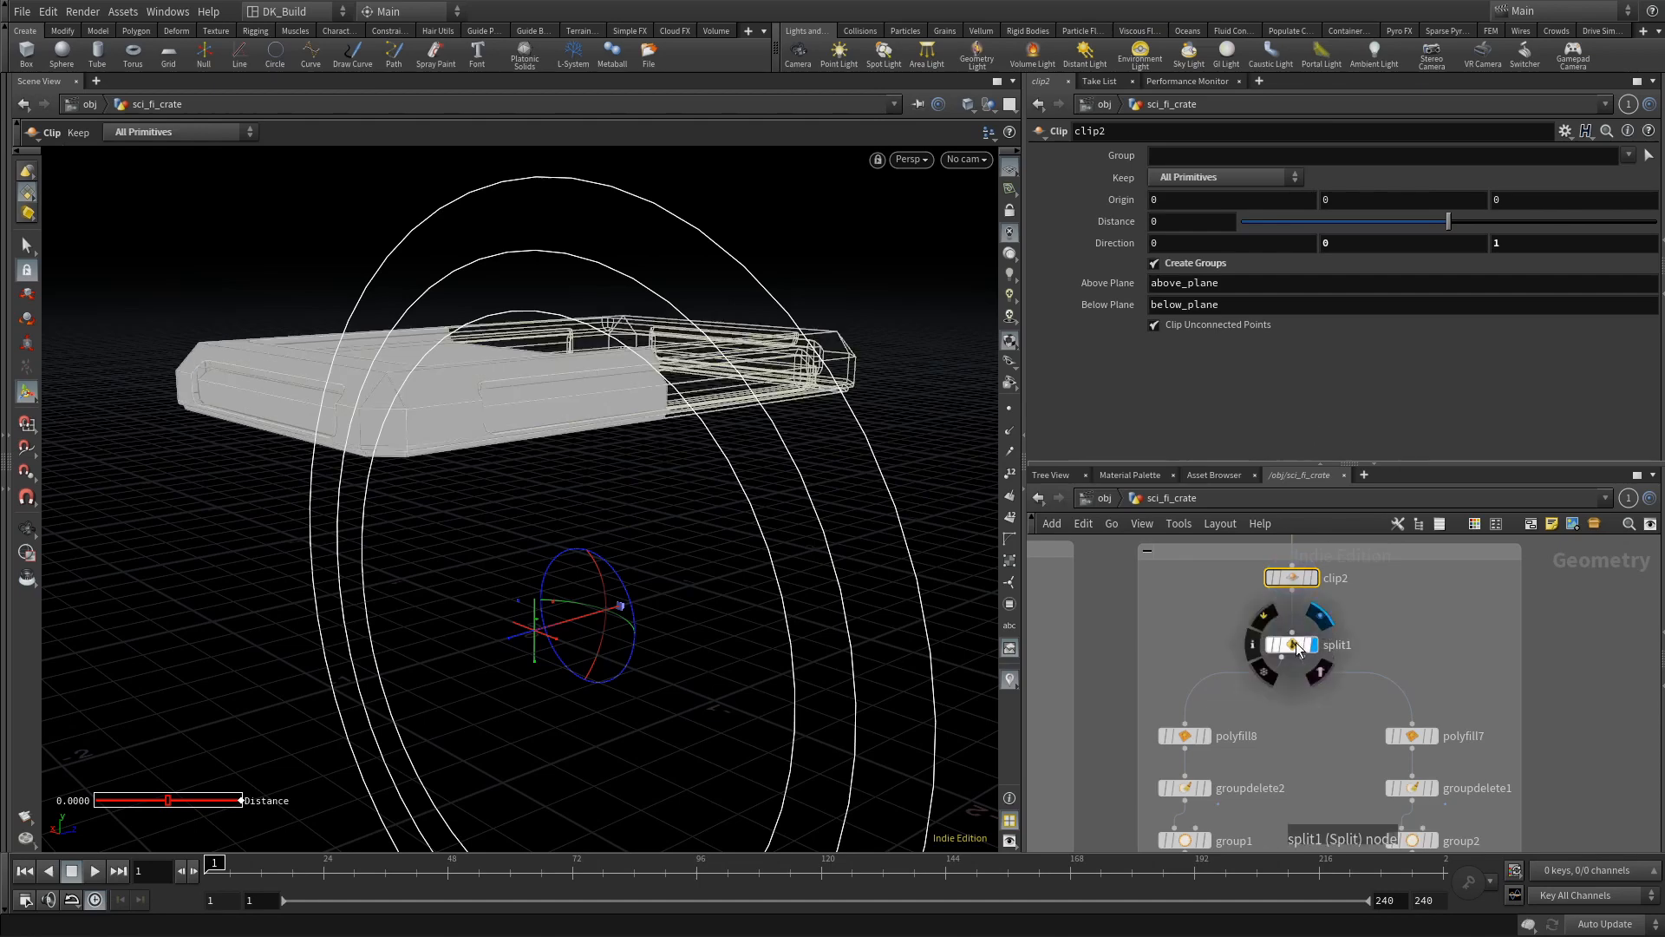
# Select the split node below the clip on the way down to Modelled_Crate.
pyautogui.click(1291, 646)
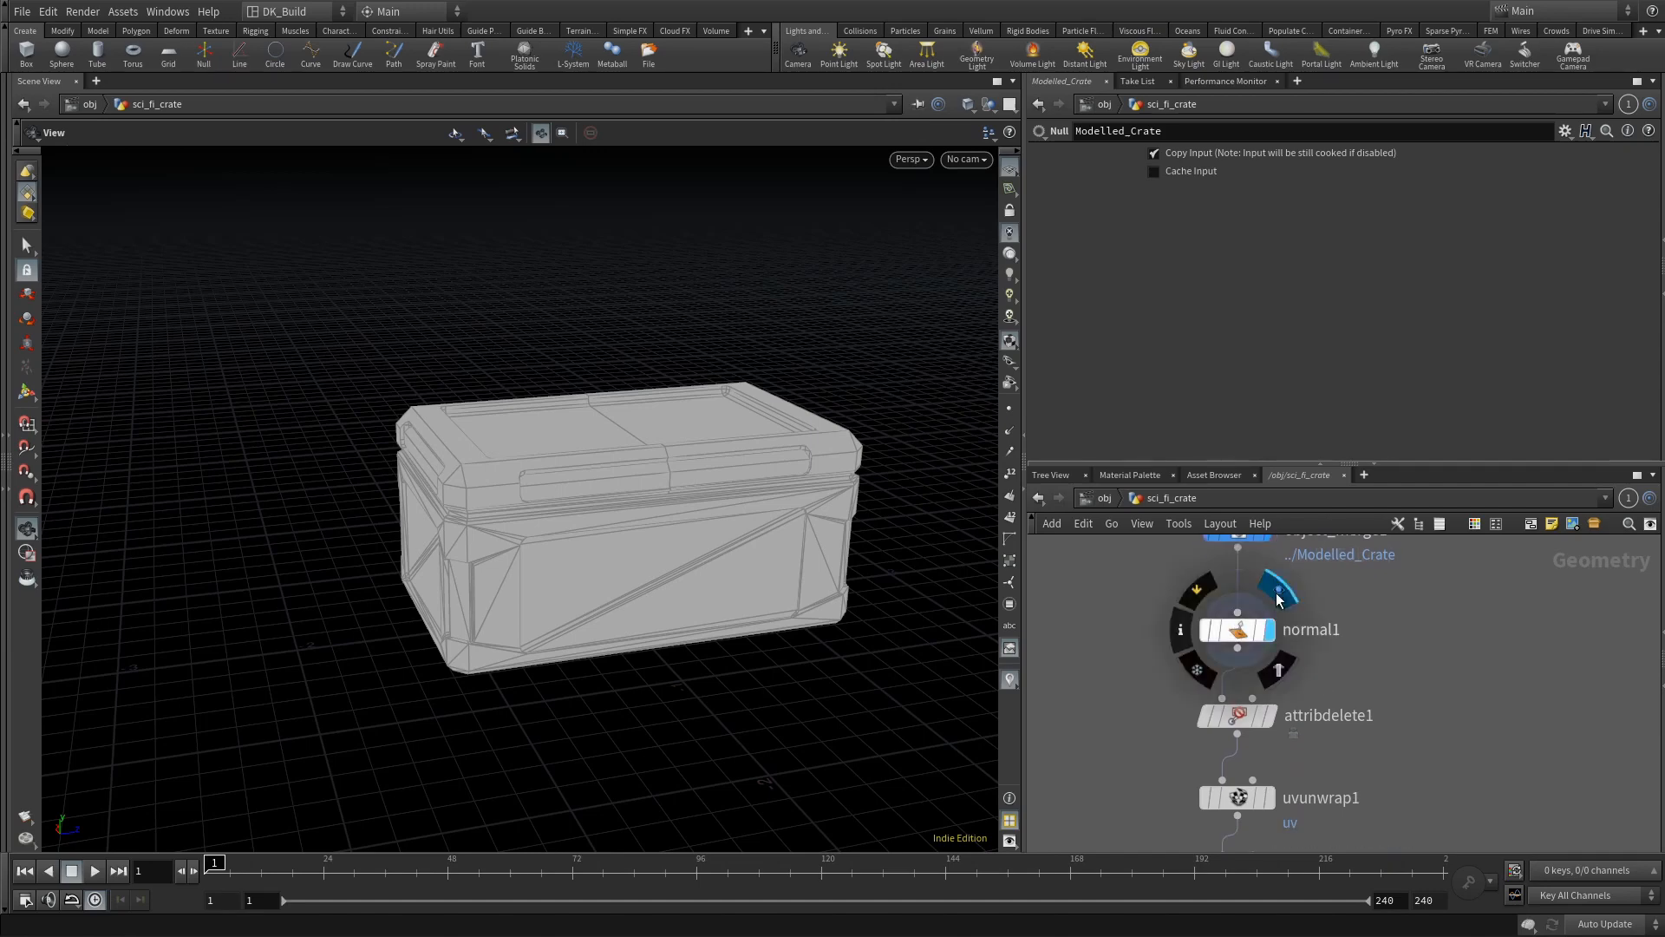
# Inspect the normal and uv attribute-delete nodes, then show uvunwrap1 for the Platform group.
pyautogui.click(1235, 628)
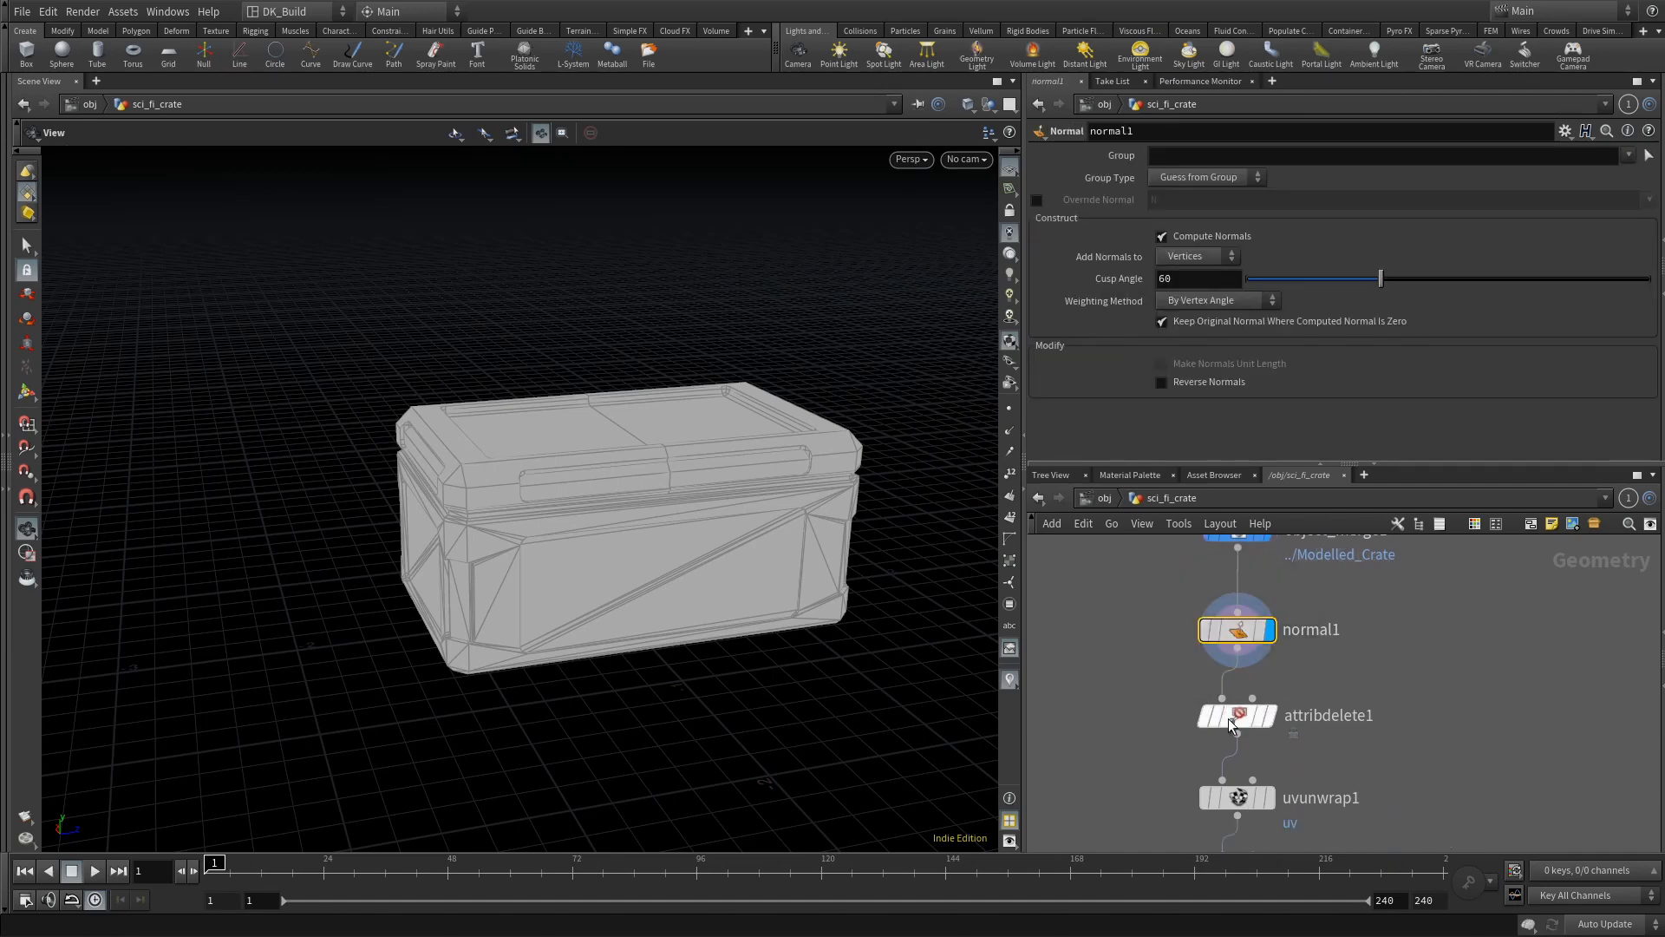
pyautogui.click(1235, 715)
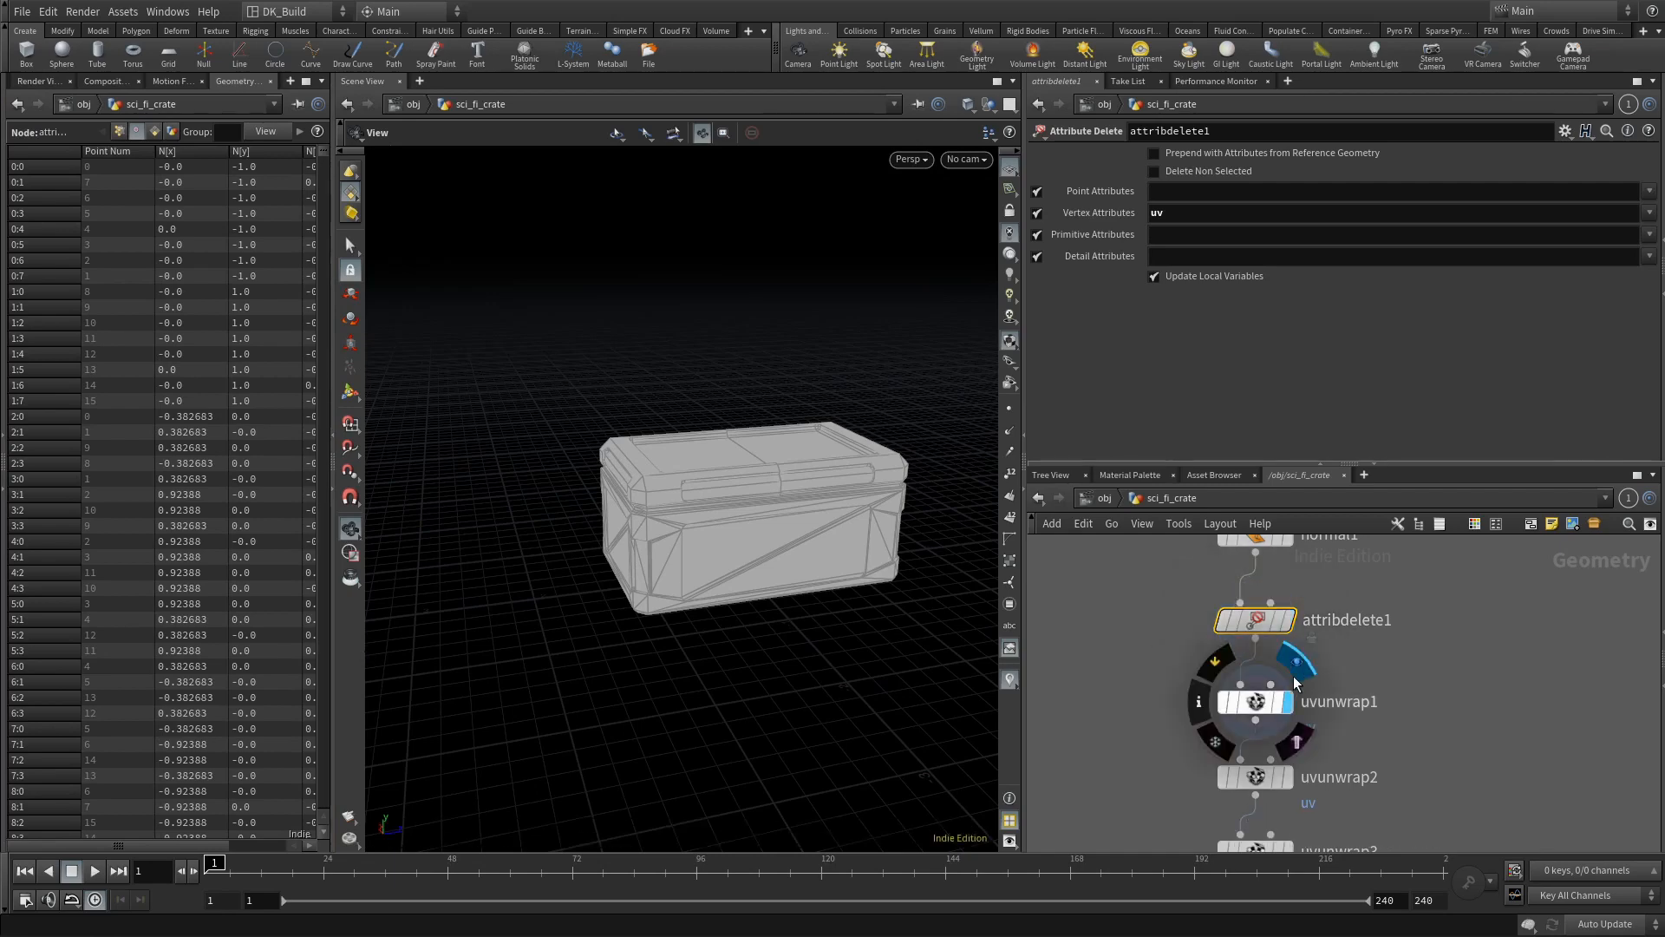
pyautogui.click(1253, 700)
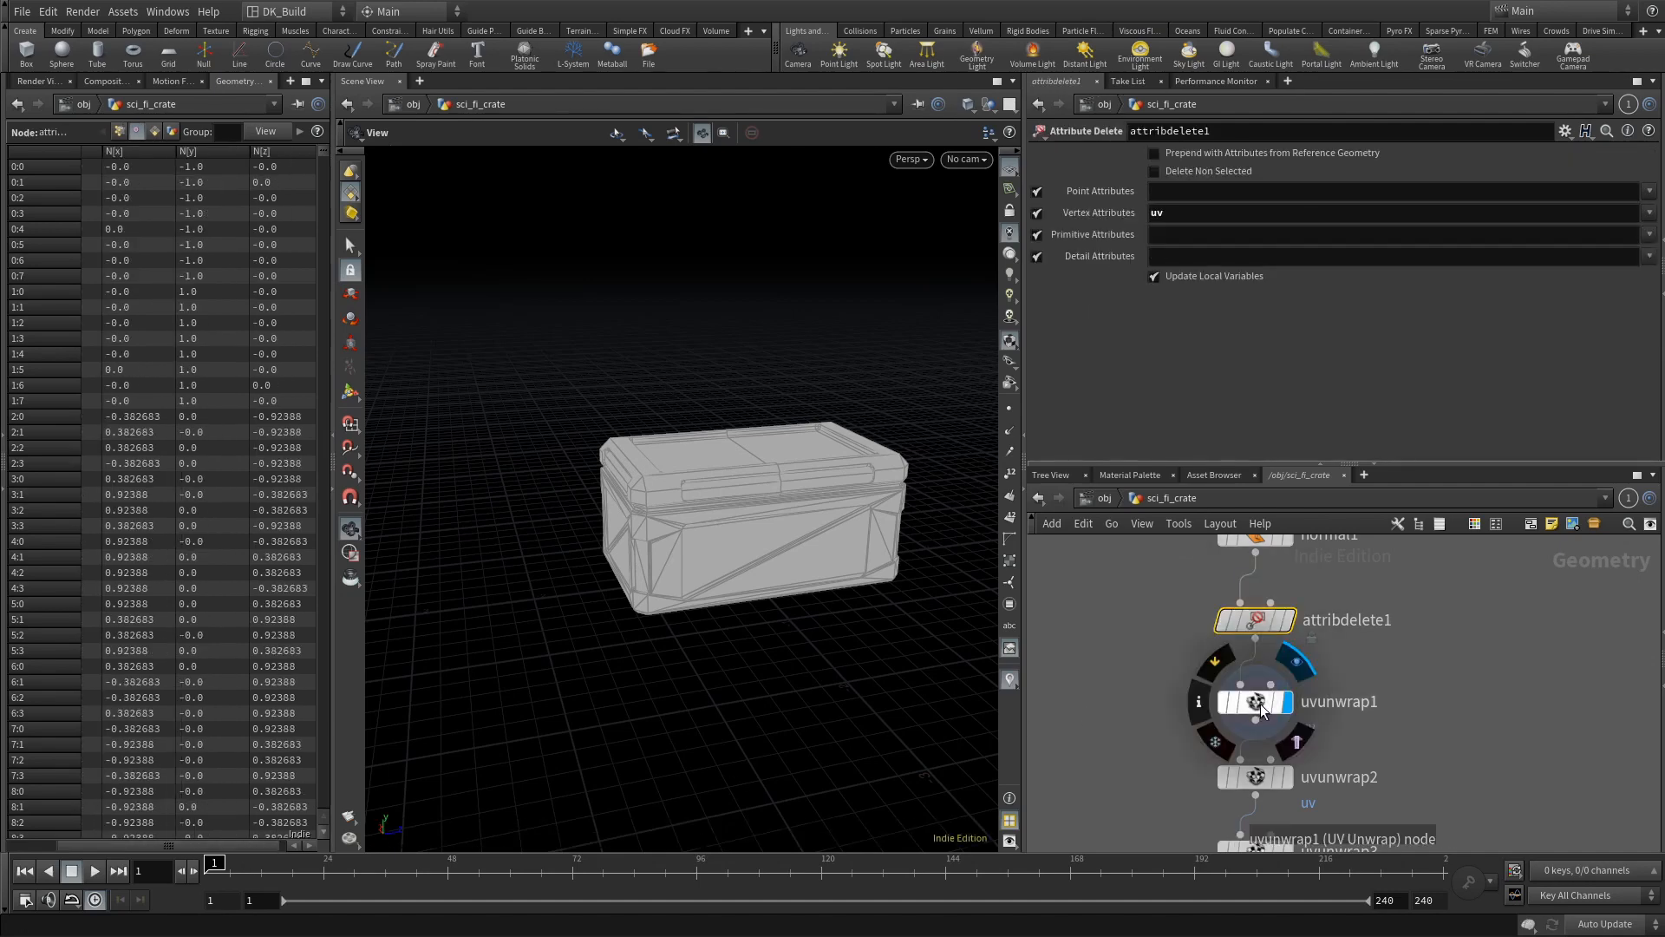
pyautogui.click(1254, 701)
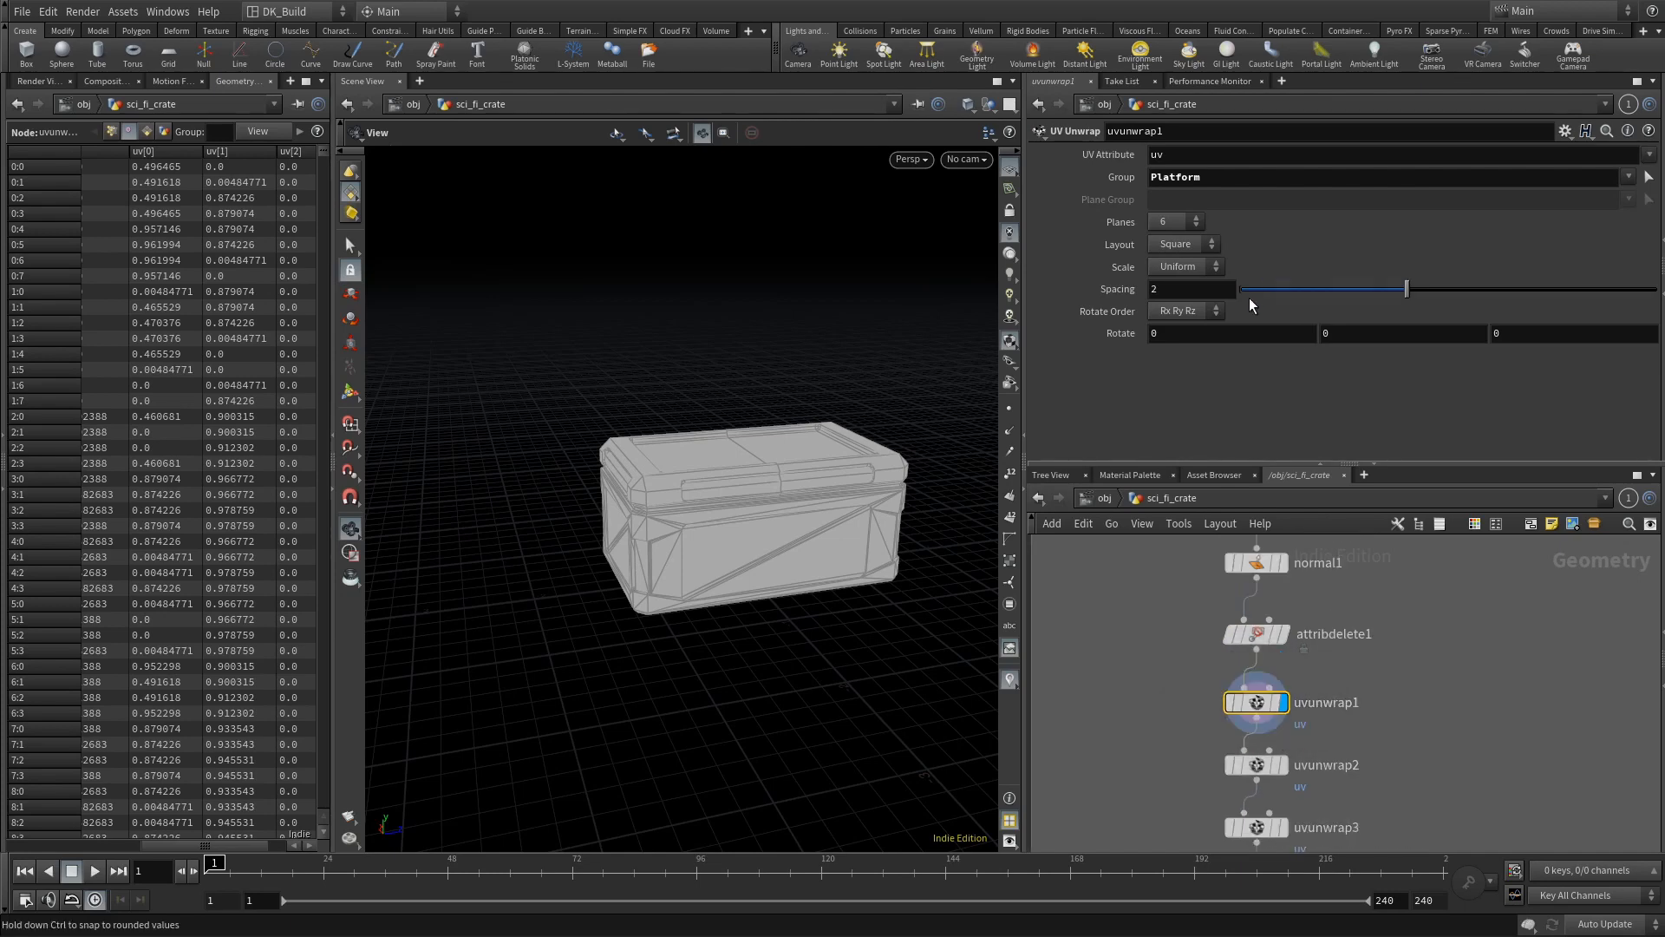
# Add a UV Quick Shade node after uvunwrap4 showing the uvgrid_grey checker texture.
pyautogui.scroll(-3)
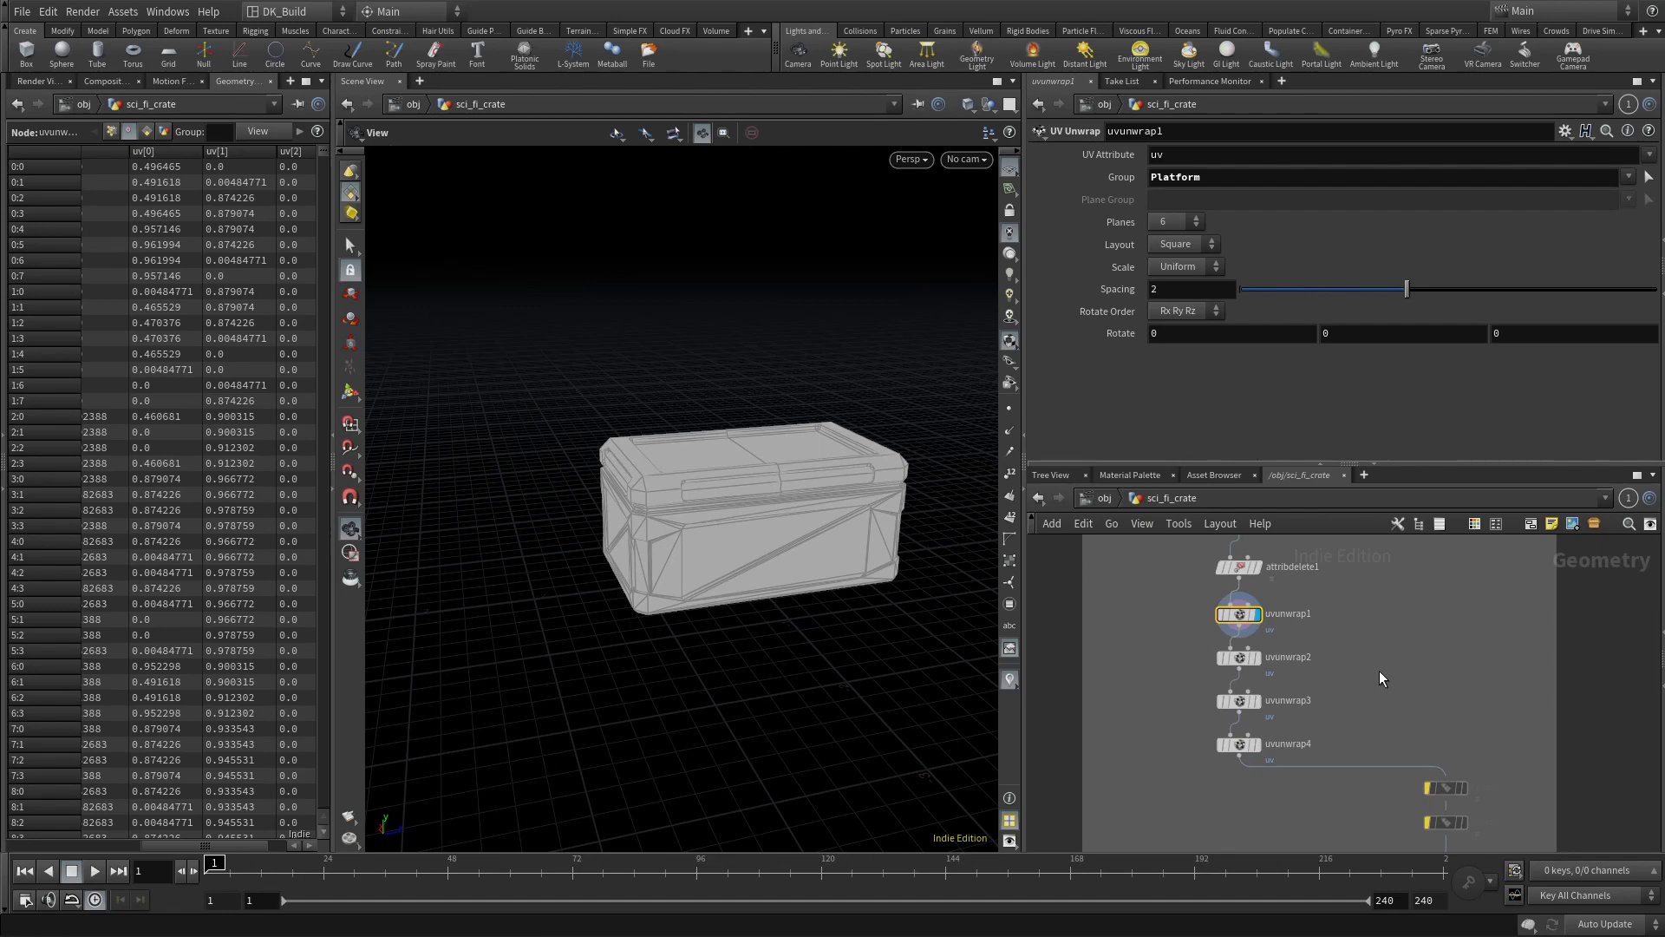
pyautogui.press('Tab')
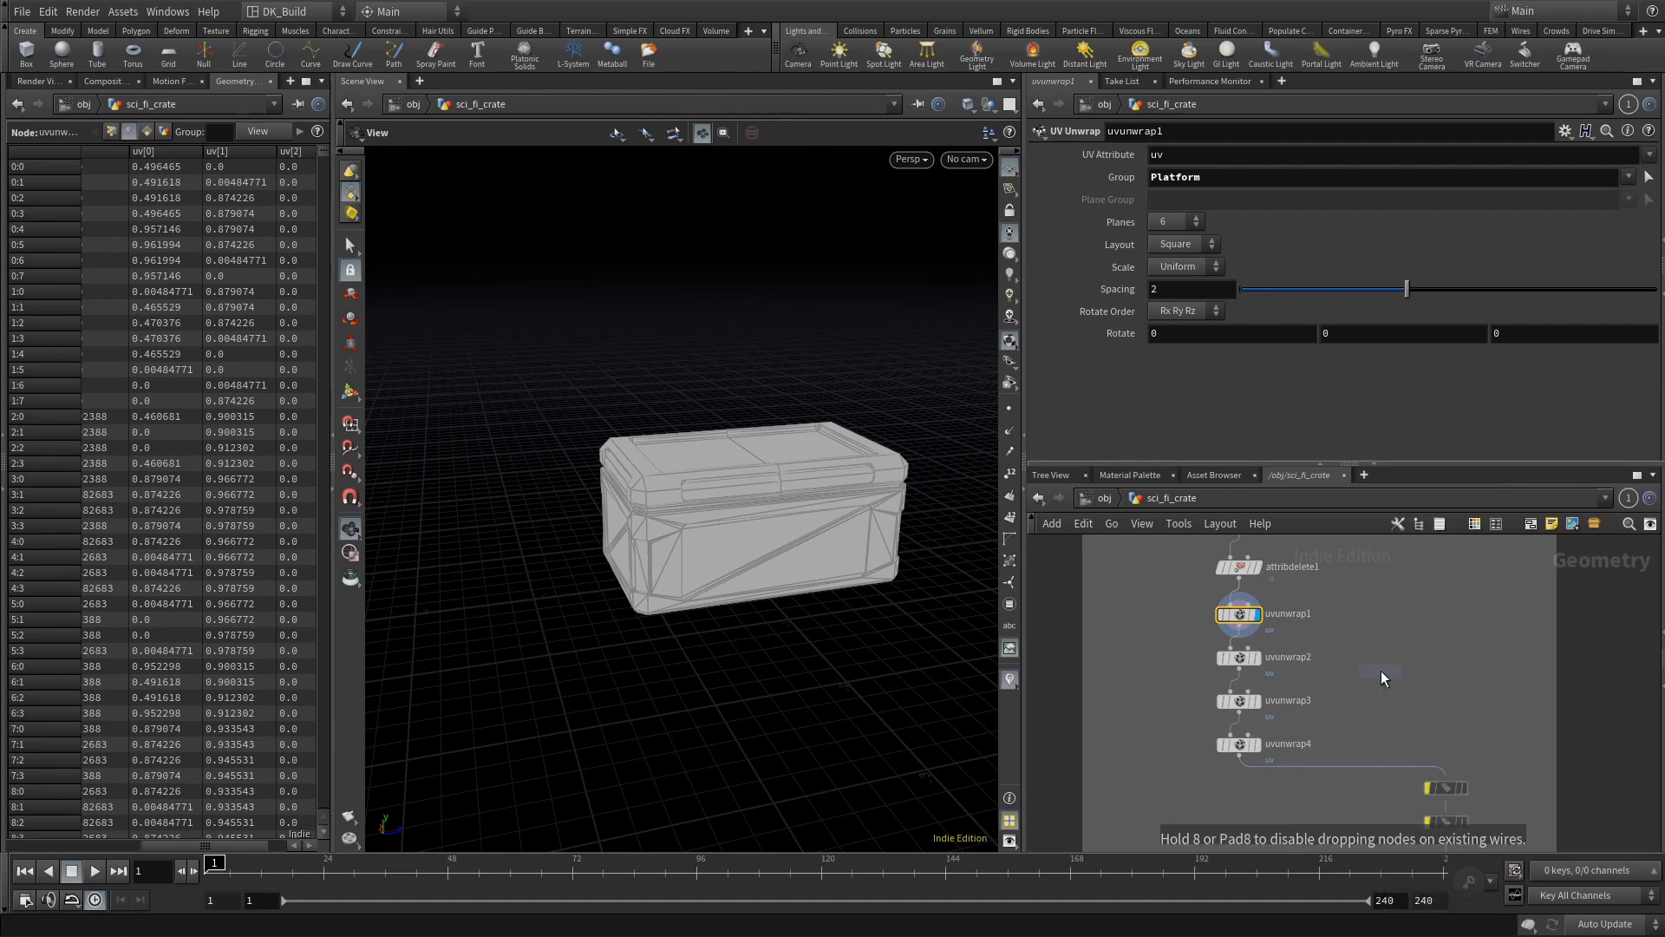
pyautogui.click(1381, 670)
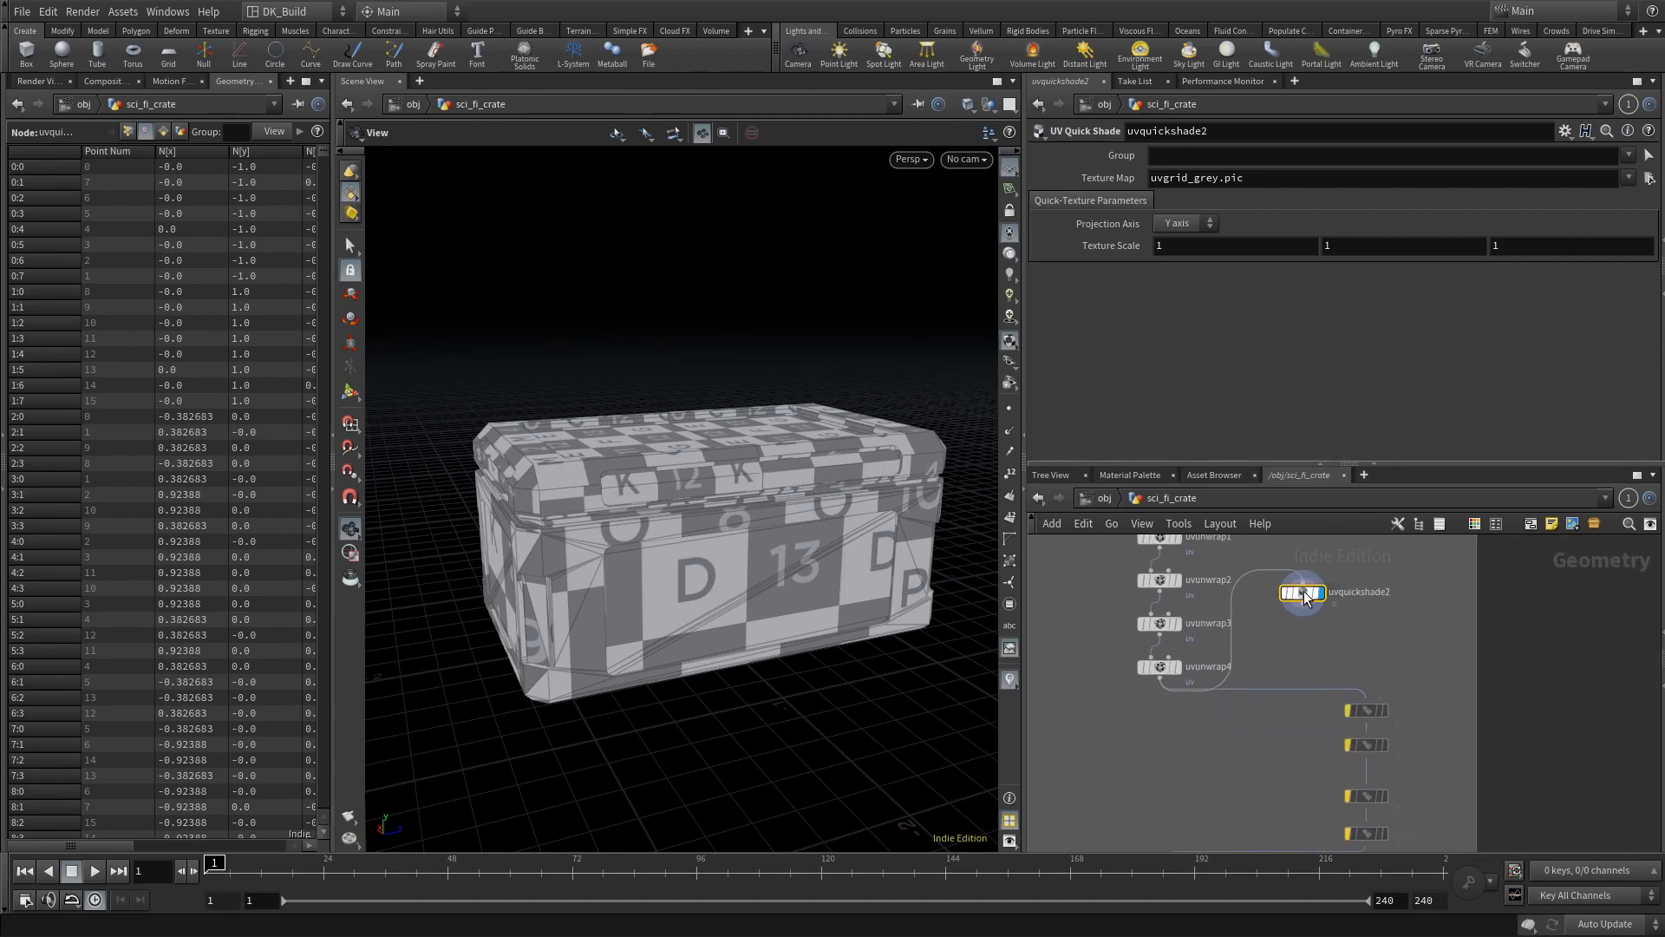
# Select the checker preview node to remove it from the chain.
pyautogui.click(1207, 555)
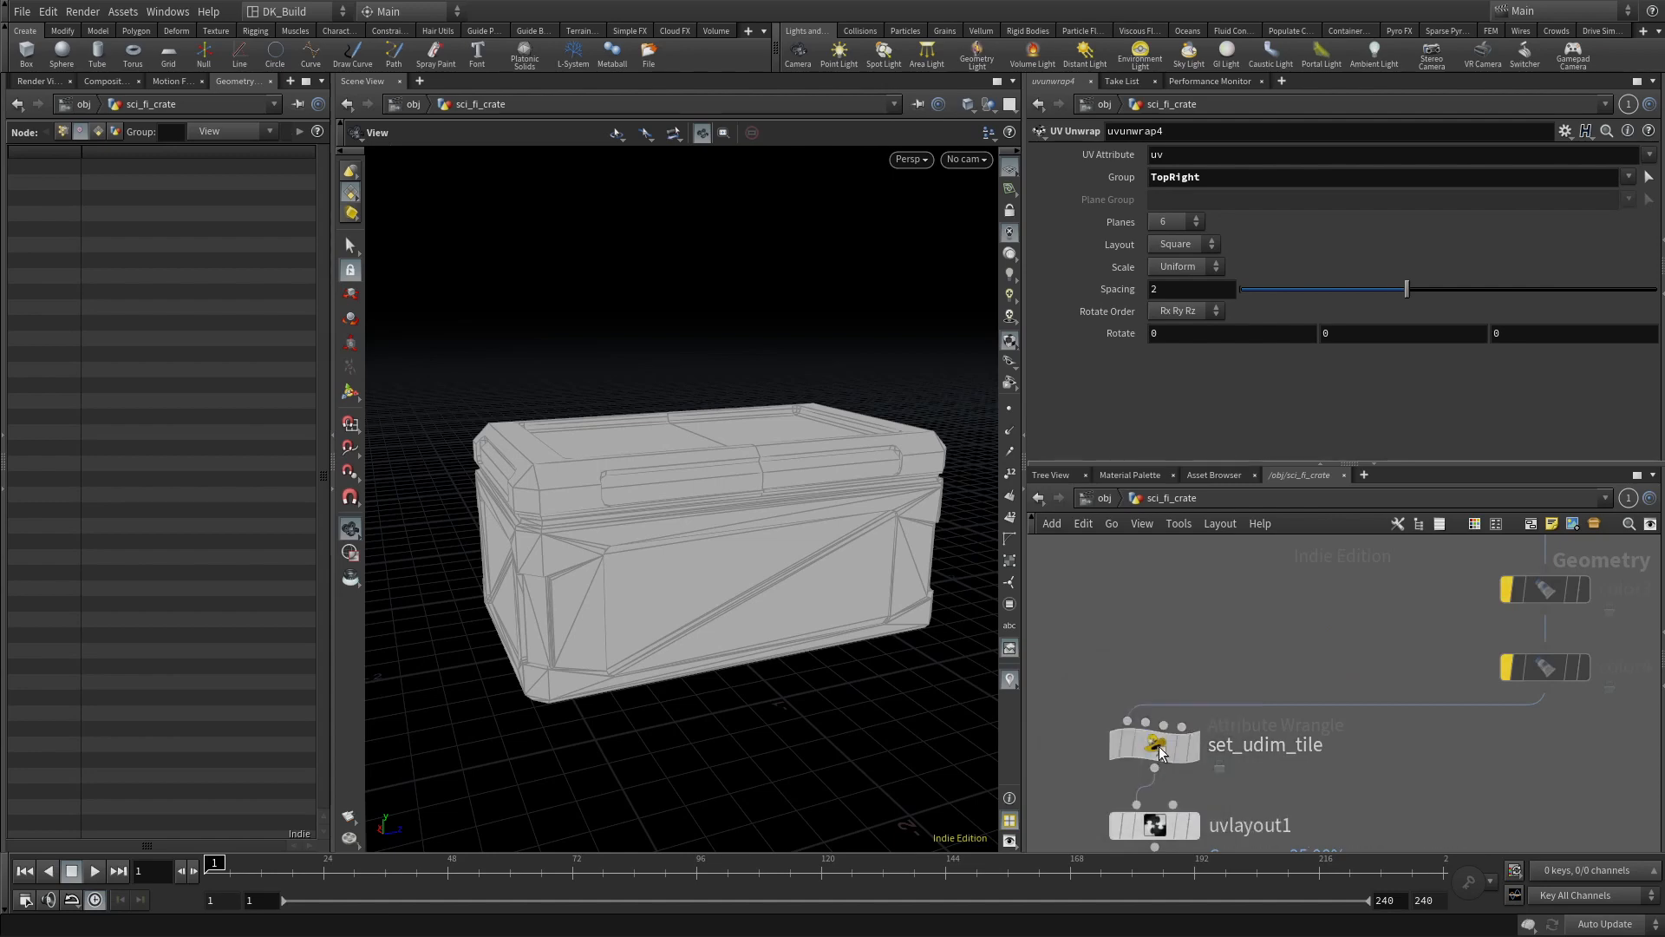
# Inspect the set_udim_tile wrangle, then select the color1–color4 group colouring nodes (Platform yellow).
pyautogui.click(1152, 744)
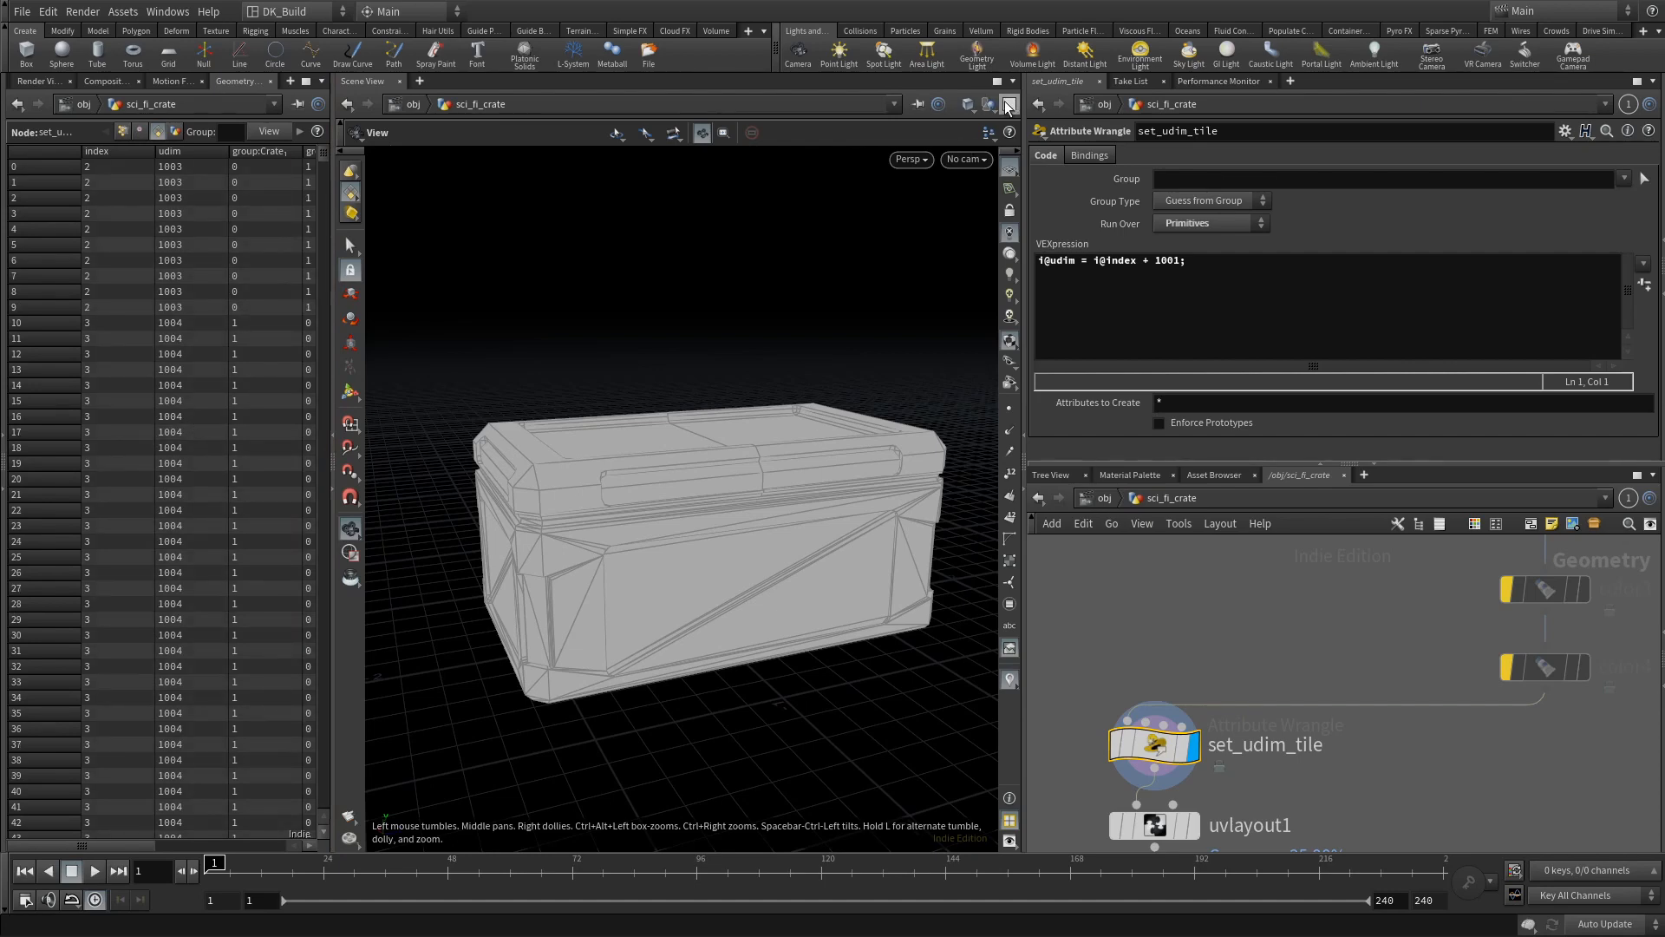
pyautogui.click(1006, 101)
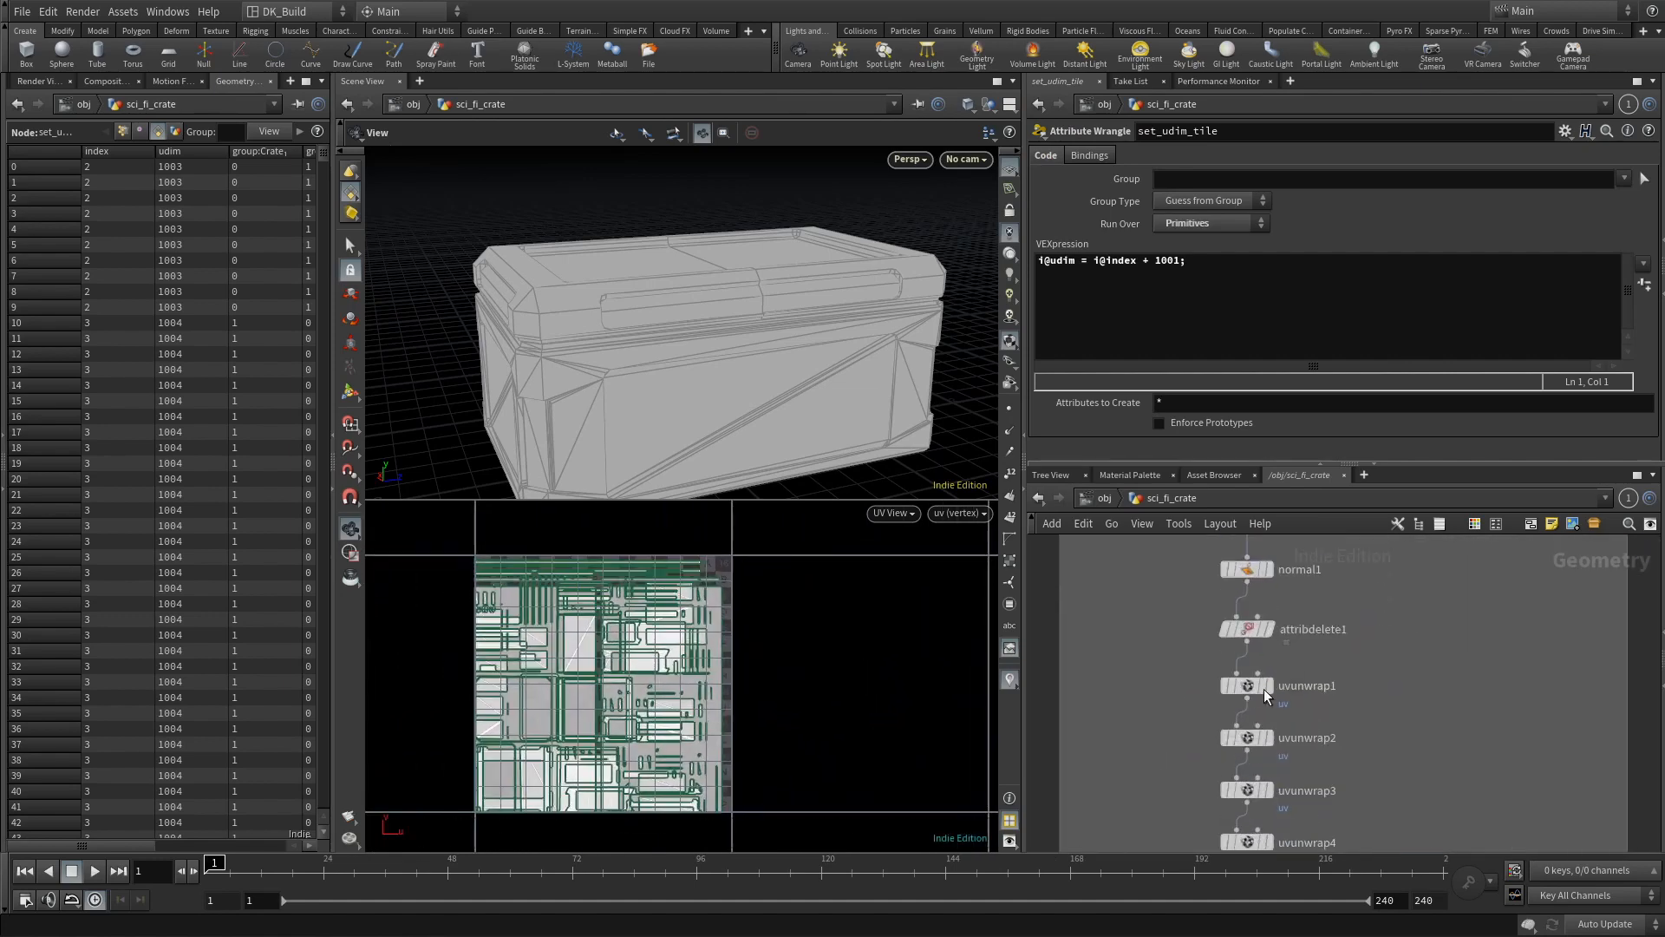
pyautogui.click(1245, 685)
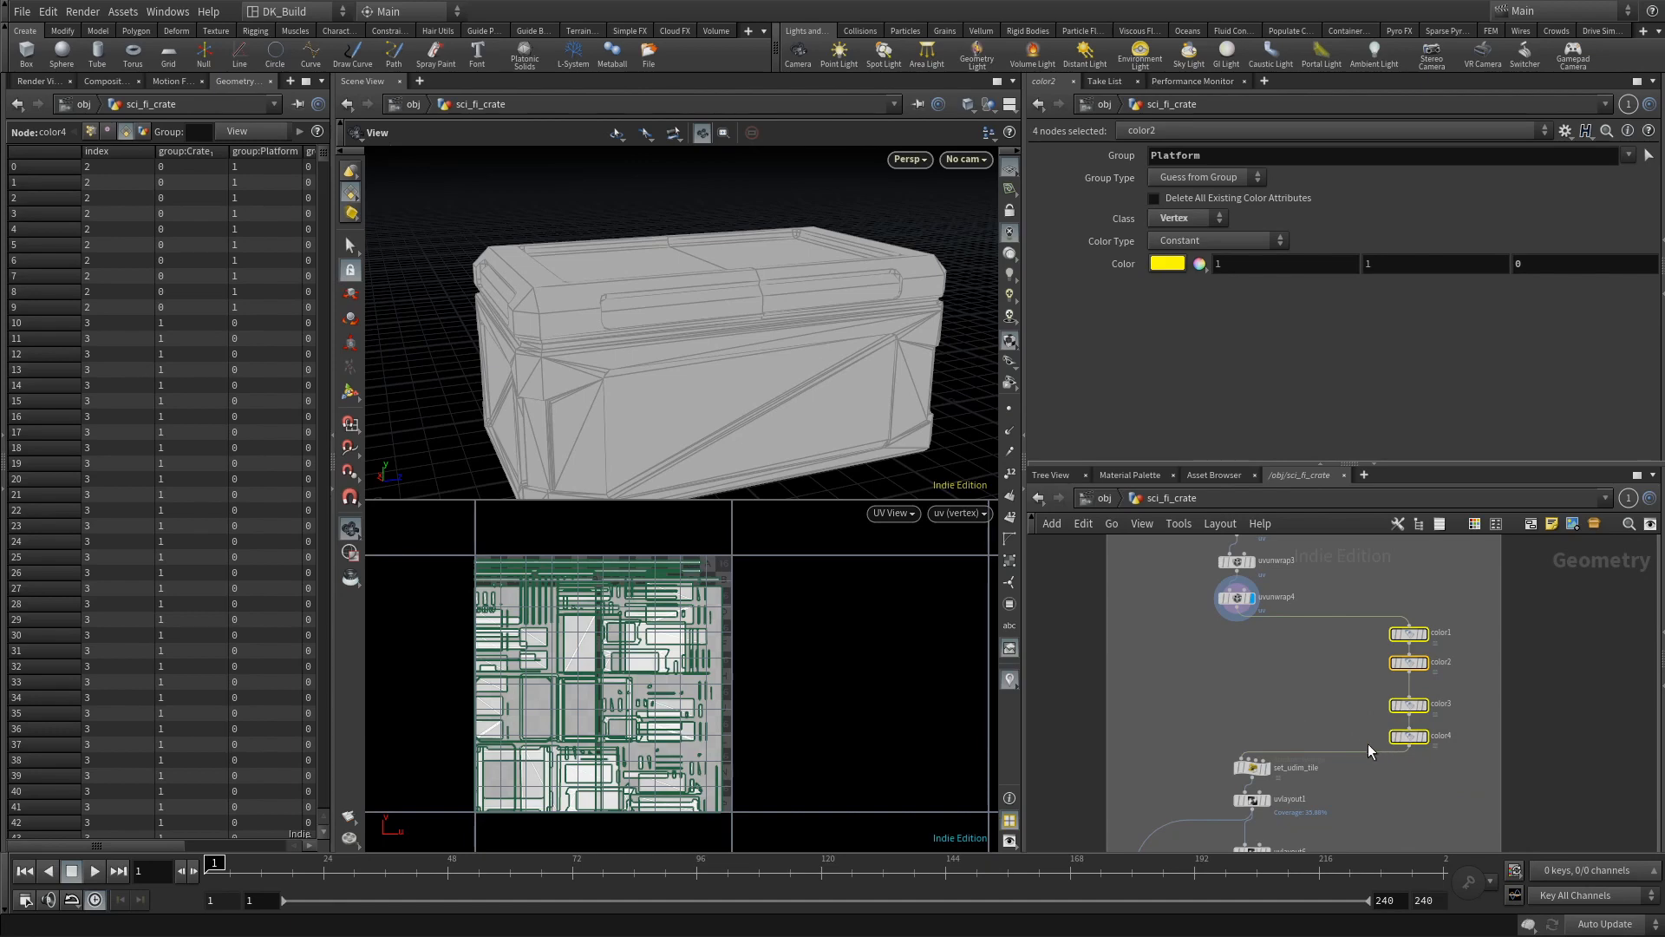
# Display the group-coloured crate: red and blue lid halves, green body, 35.88% UV coverage.
pyautogui.click(1409, 735)
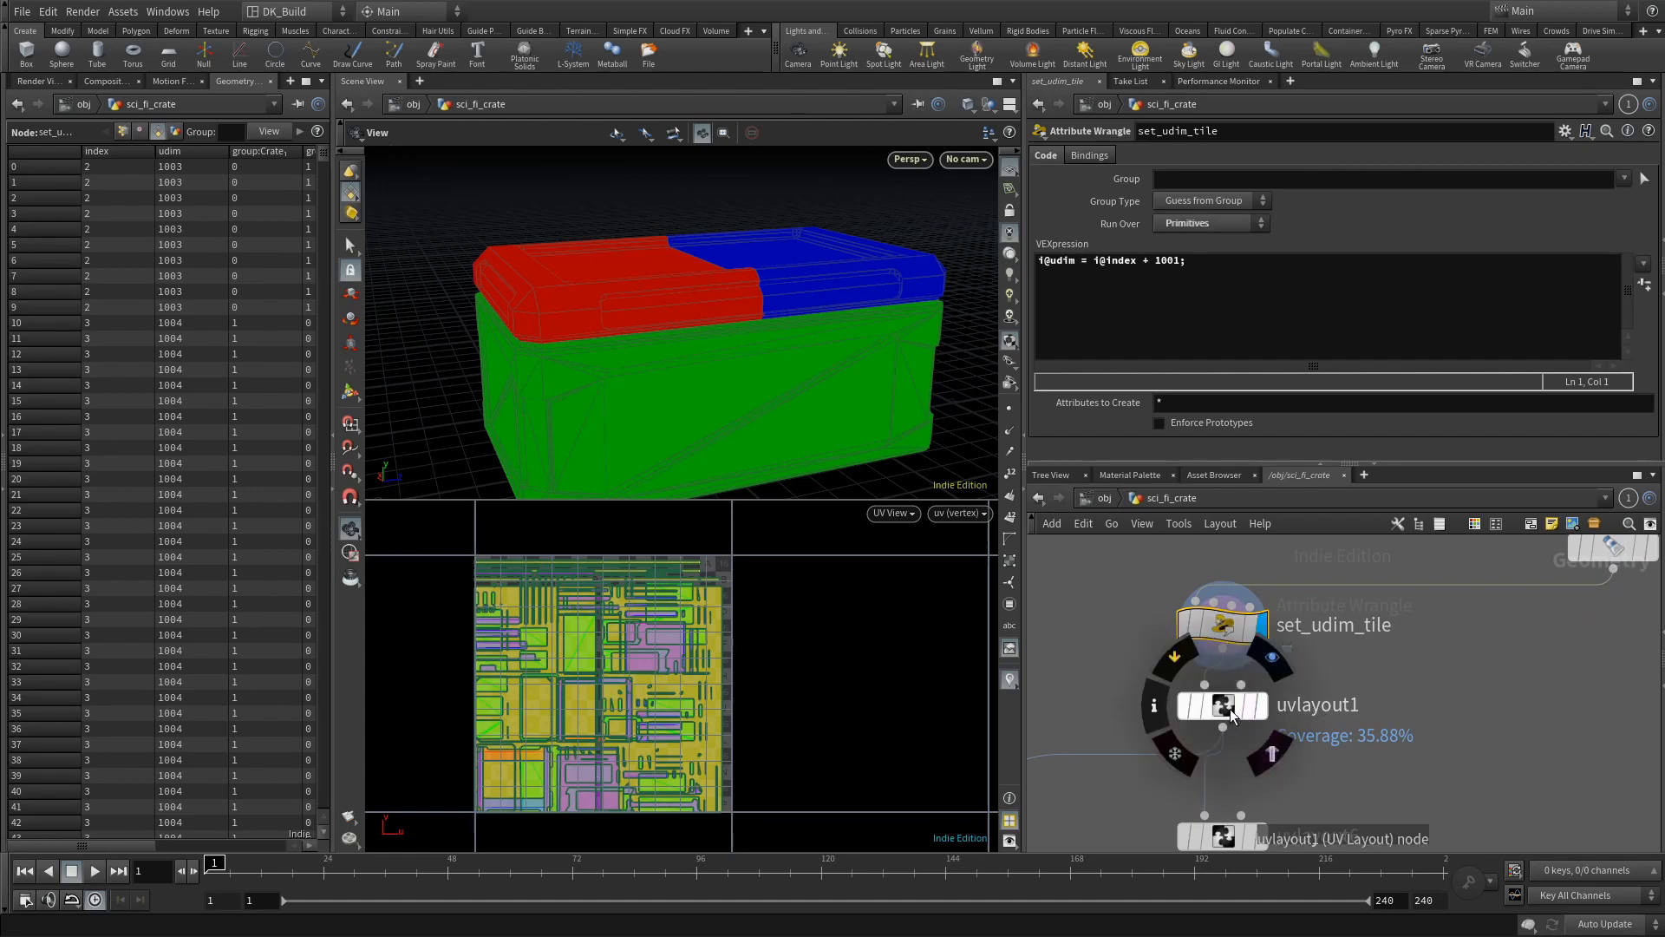
# Set uvlayout1 to pack by the udim attribute into UDIM tiles starting at 1001.
pyautogui.click(1219, 706)
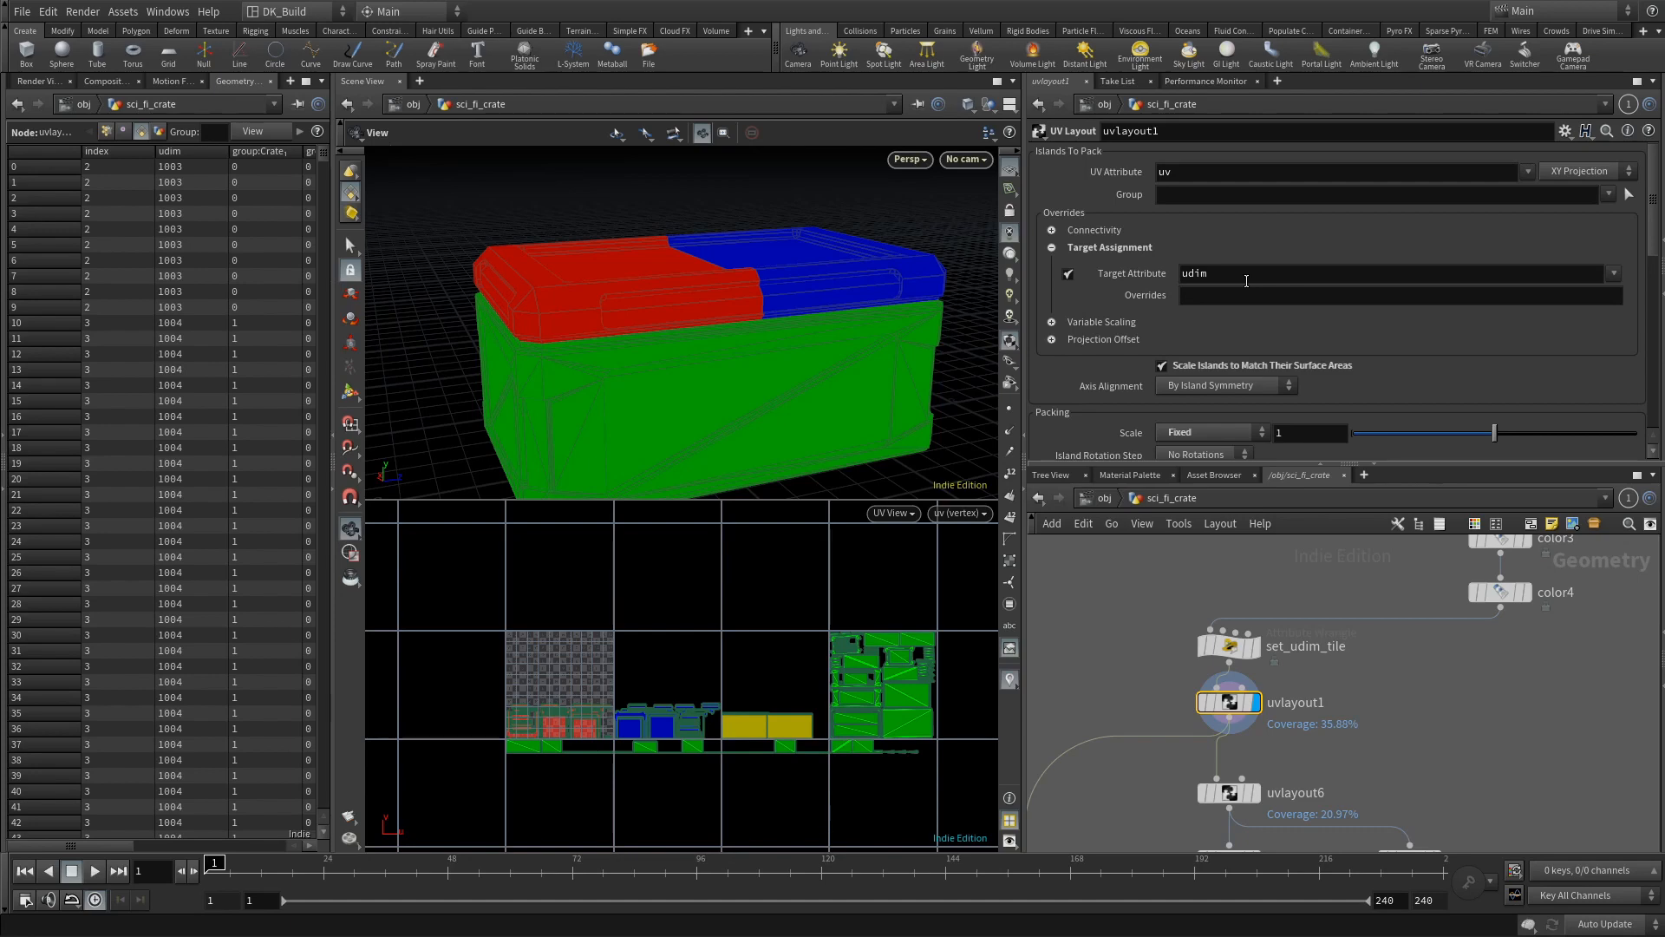
pyautogui.scroll(-3)
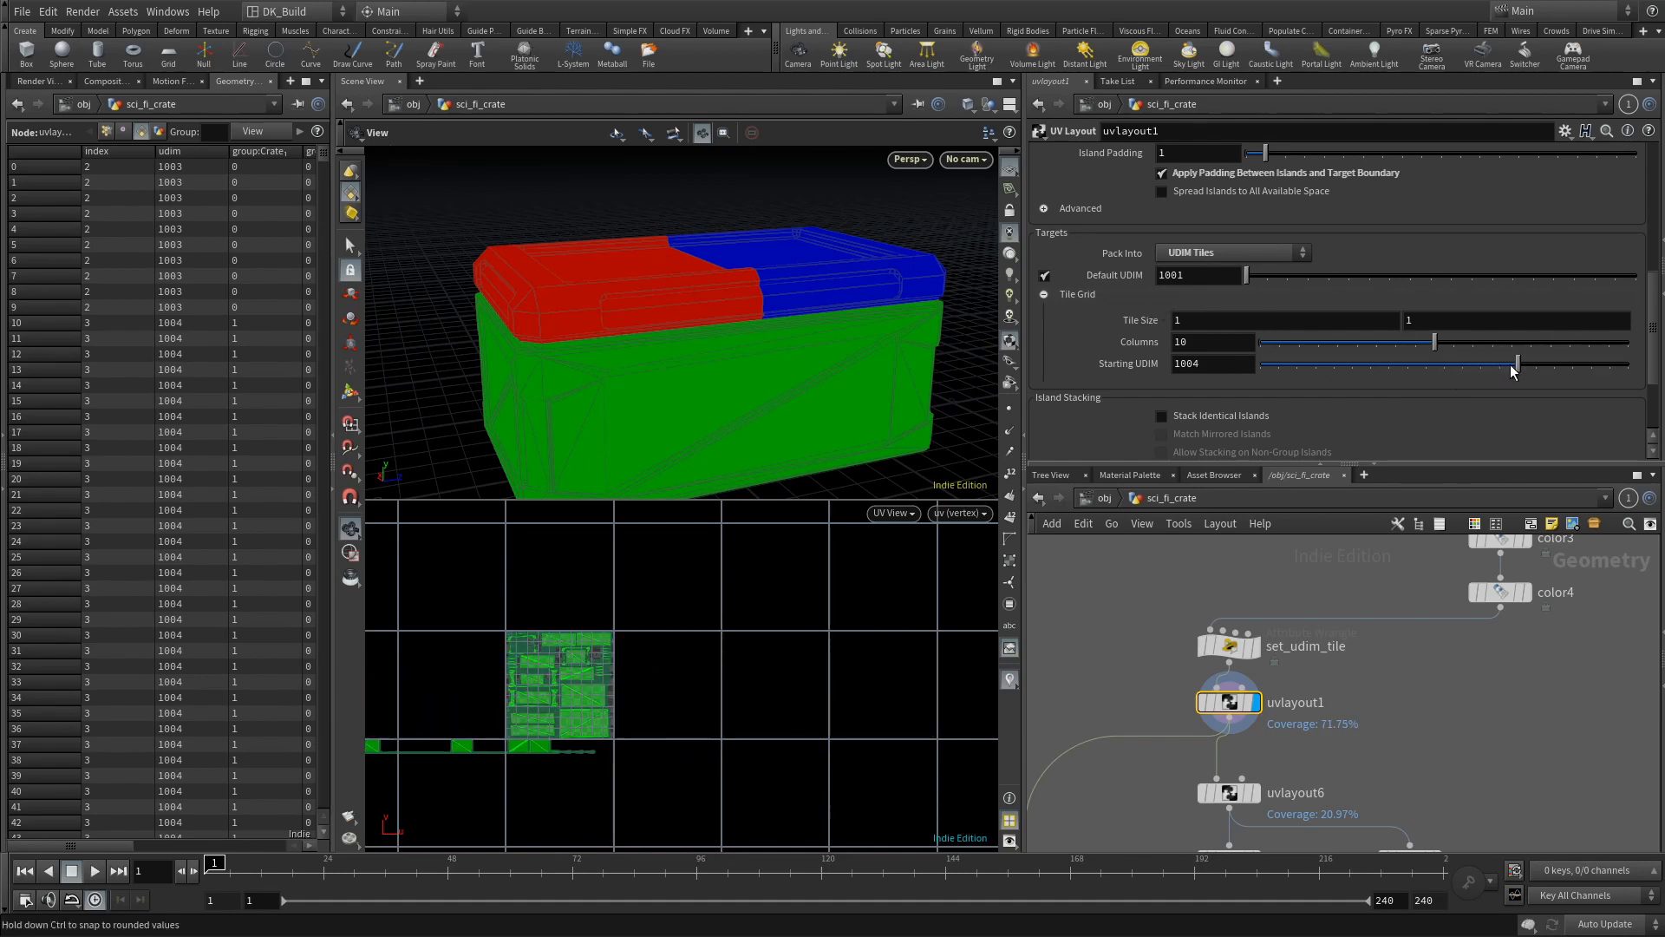
pyautogui.moveTo(1512, 362); pyautogui.dragTo(1460, 363)
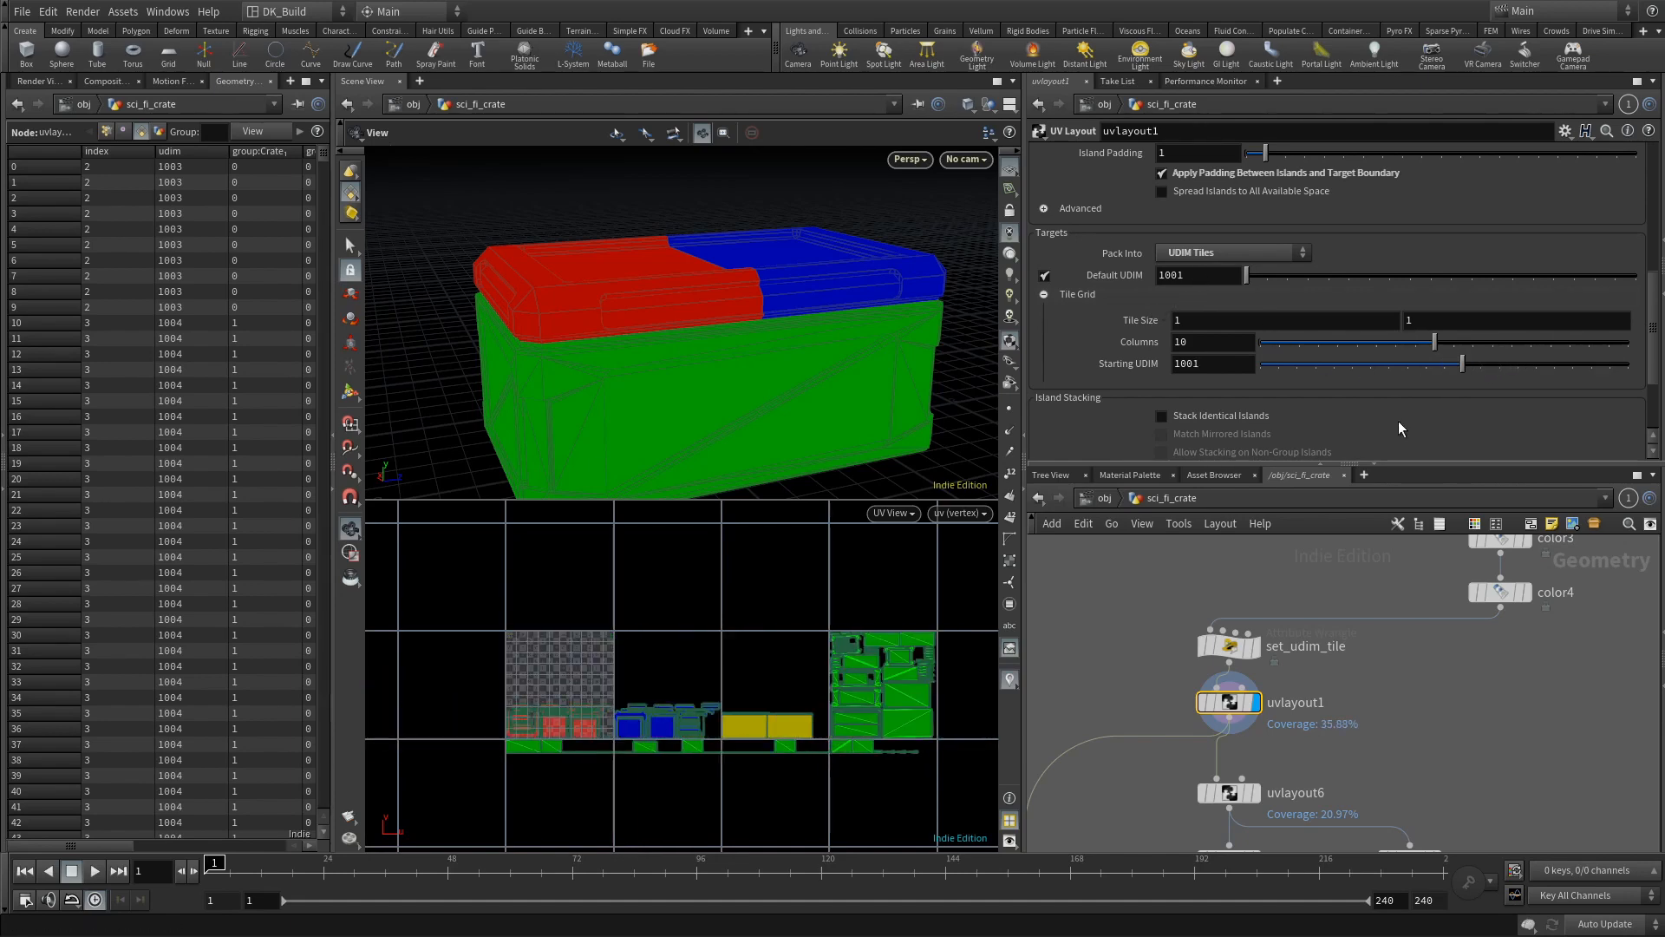
# Show the uvlayout6 node's parameters ready for UDIM packing.
pyautogui.click(1162, 302)
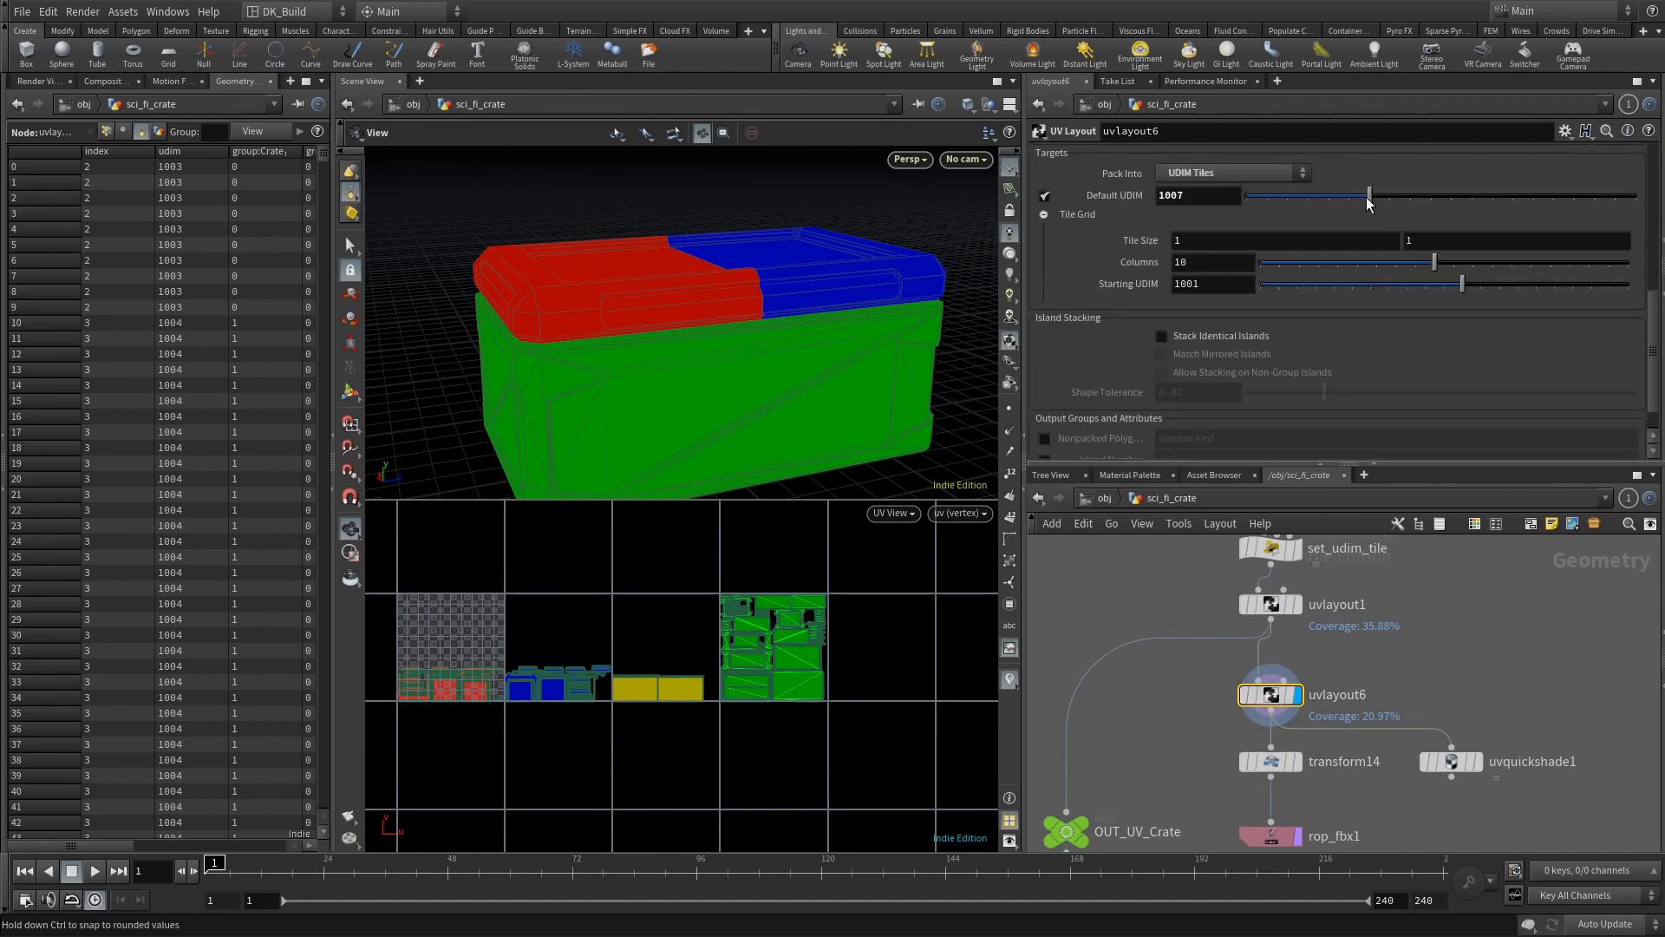
# Set the second layout's Default UDIM slider to tile 1007.
pyautogui.moveTo(1370, 196); pyautogui.dragTo(1337, 196)
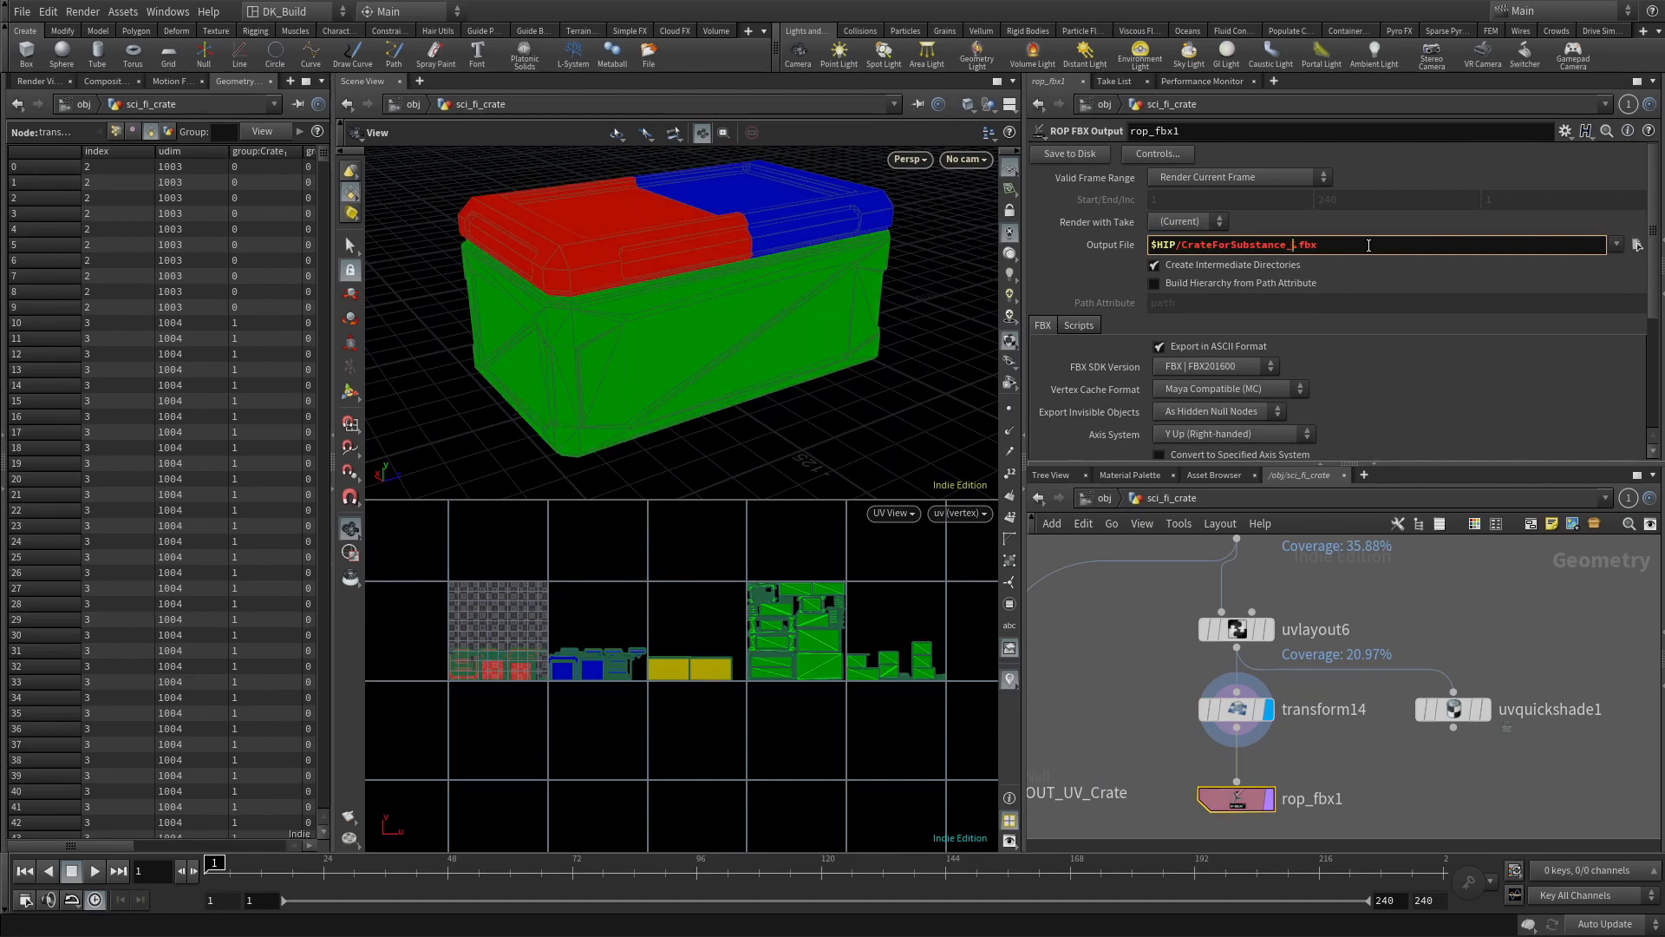
# Name the FBX output file $HIP/CrateForSubstance_new.fbx.
pyautogui.write('new')
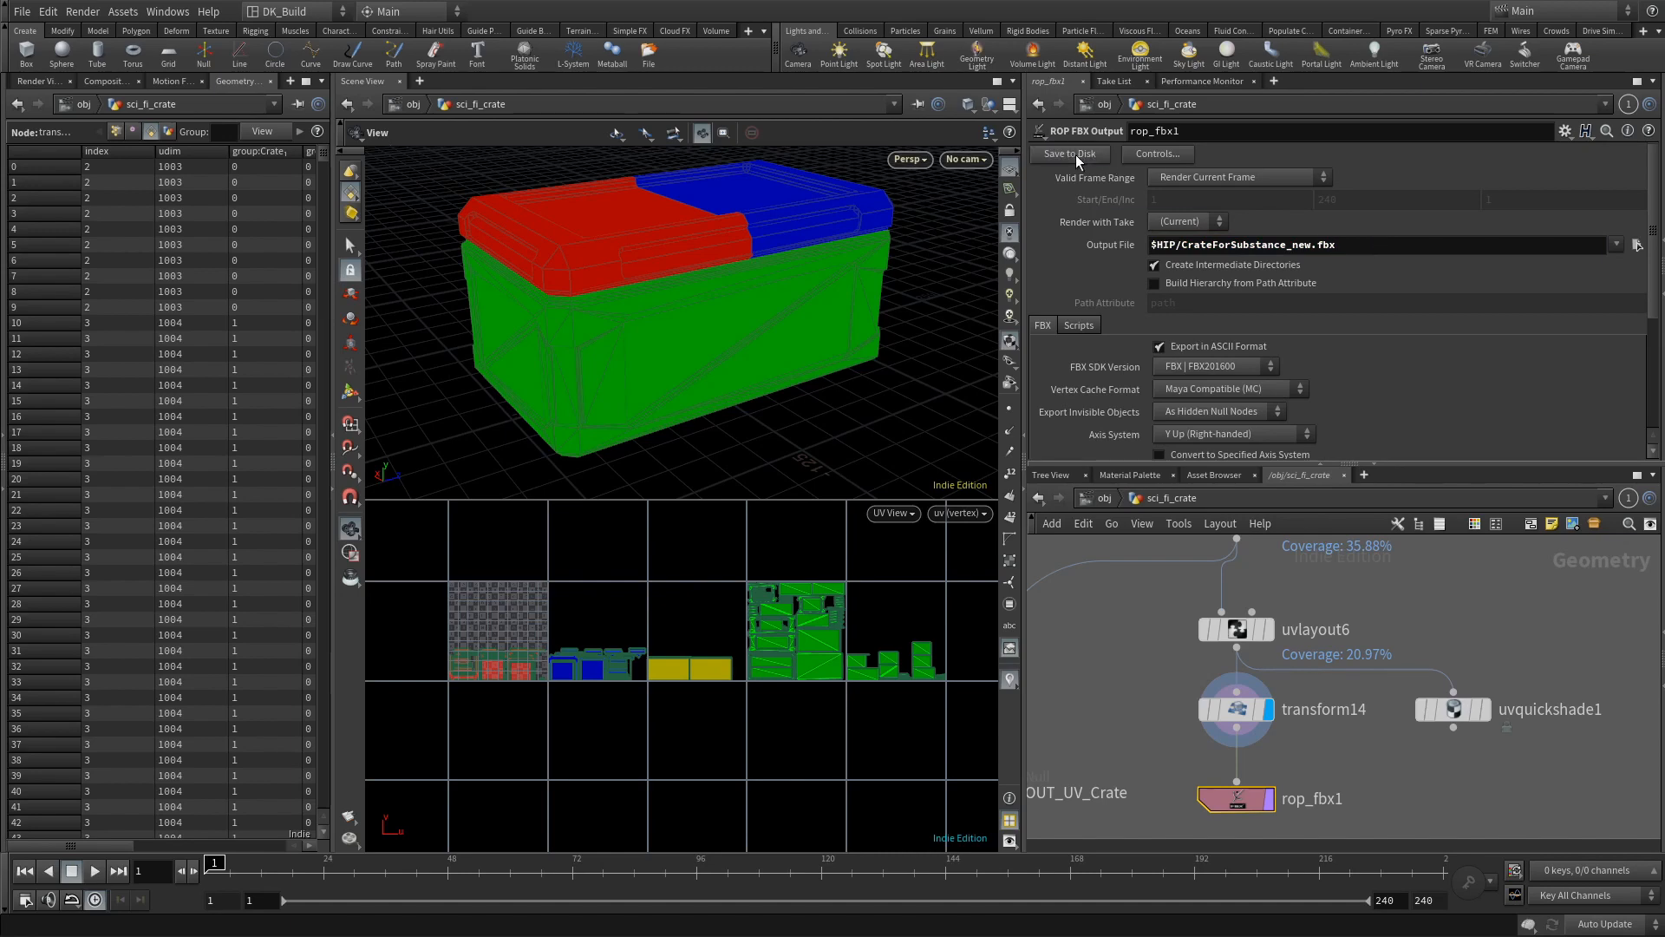
pyautogui.moveTo(1274, 342)
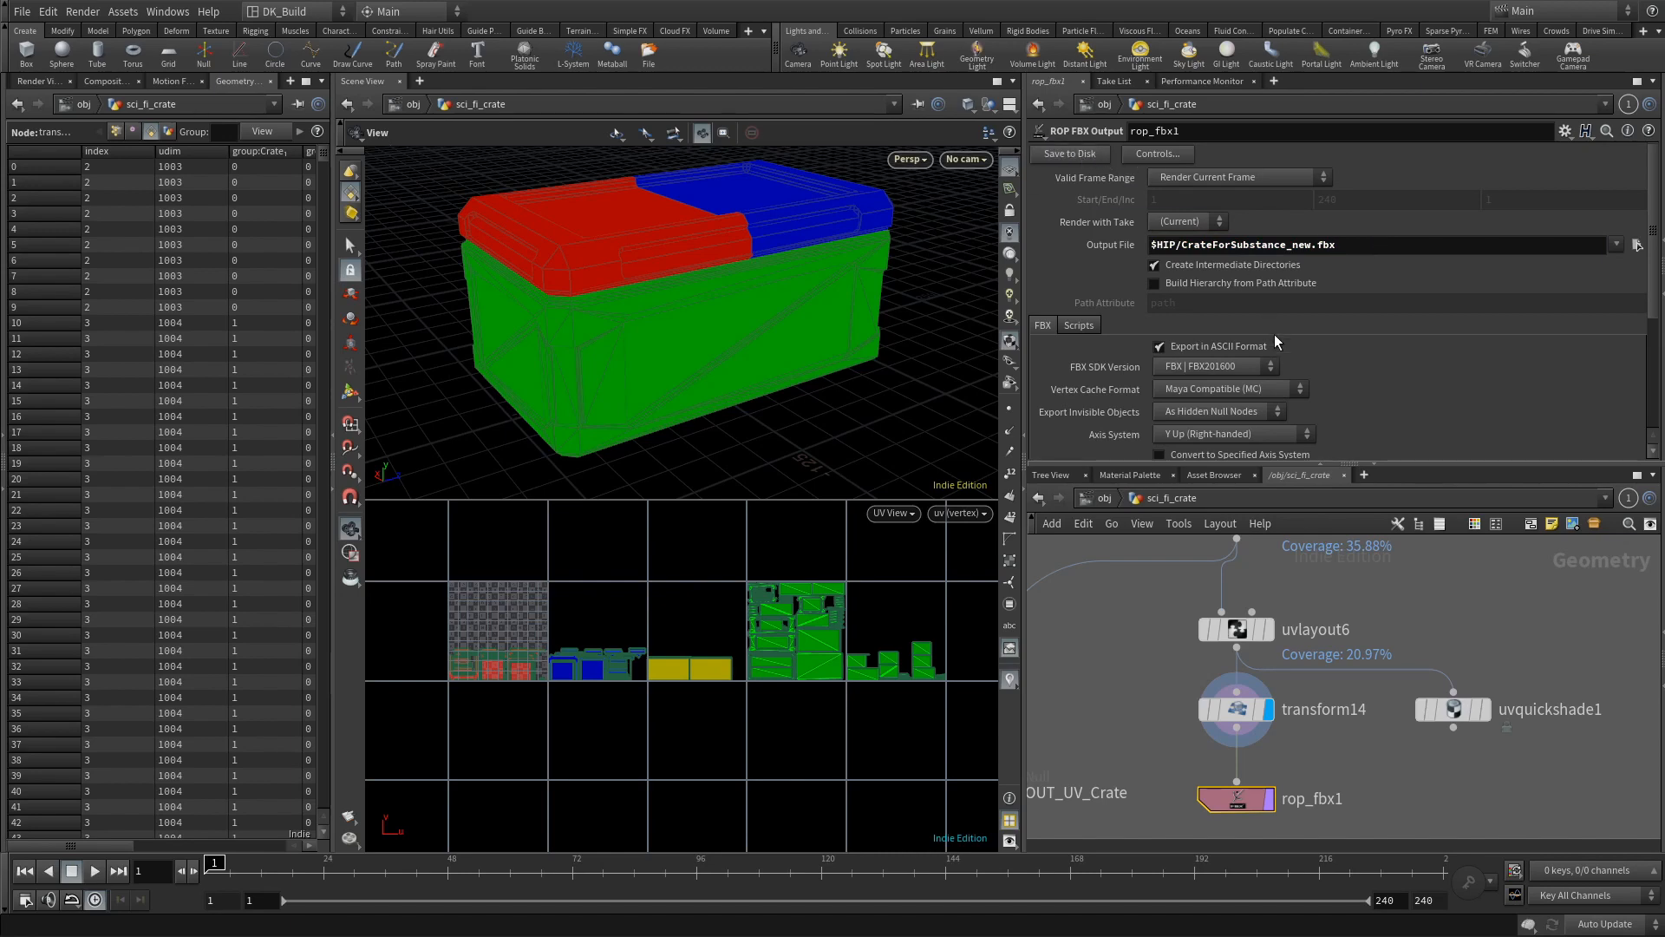